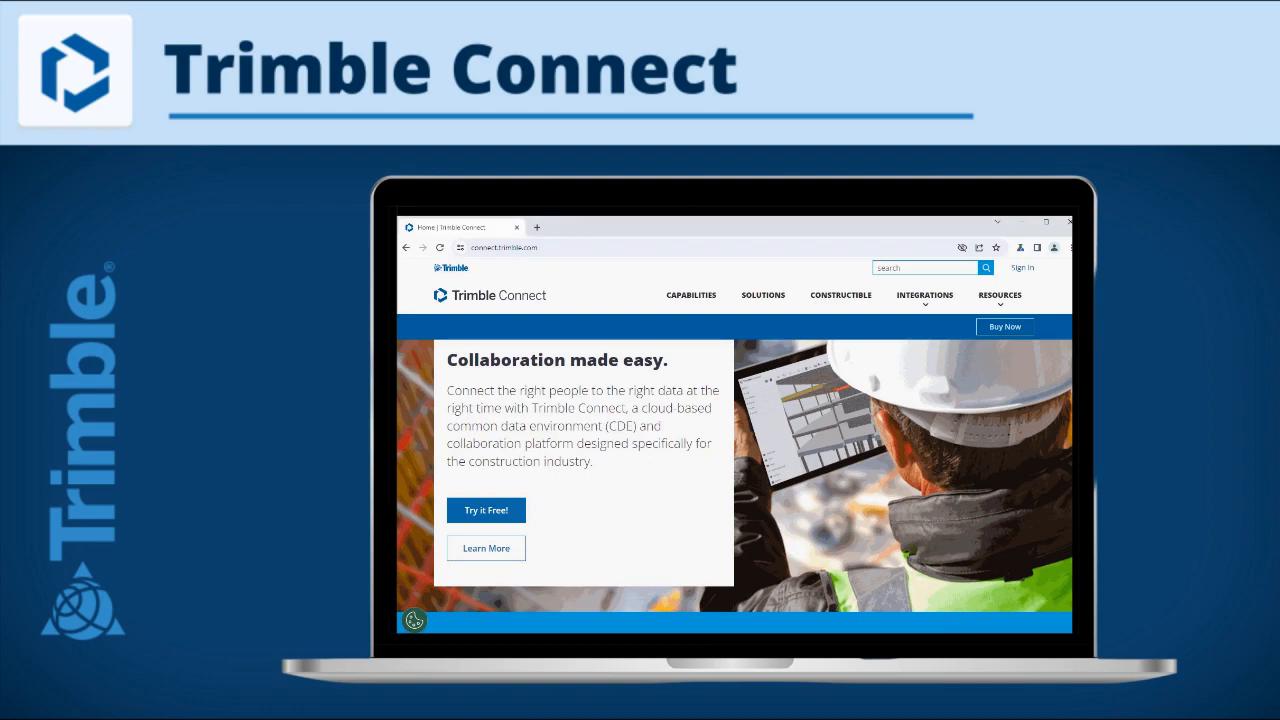
- Sign in to Trimble Connect with the sitevision account and land on the empty Projects page
{"action": "scroll", "scroll_direction": "down", "scroll_amount": 3}
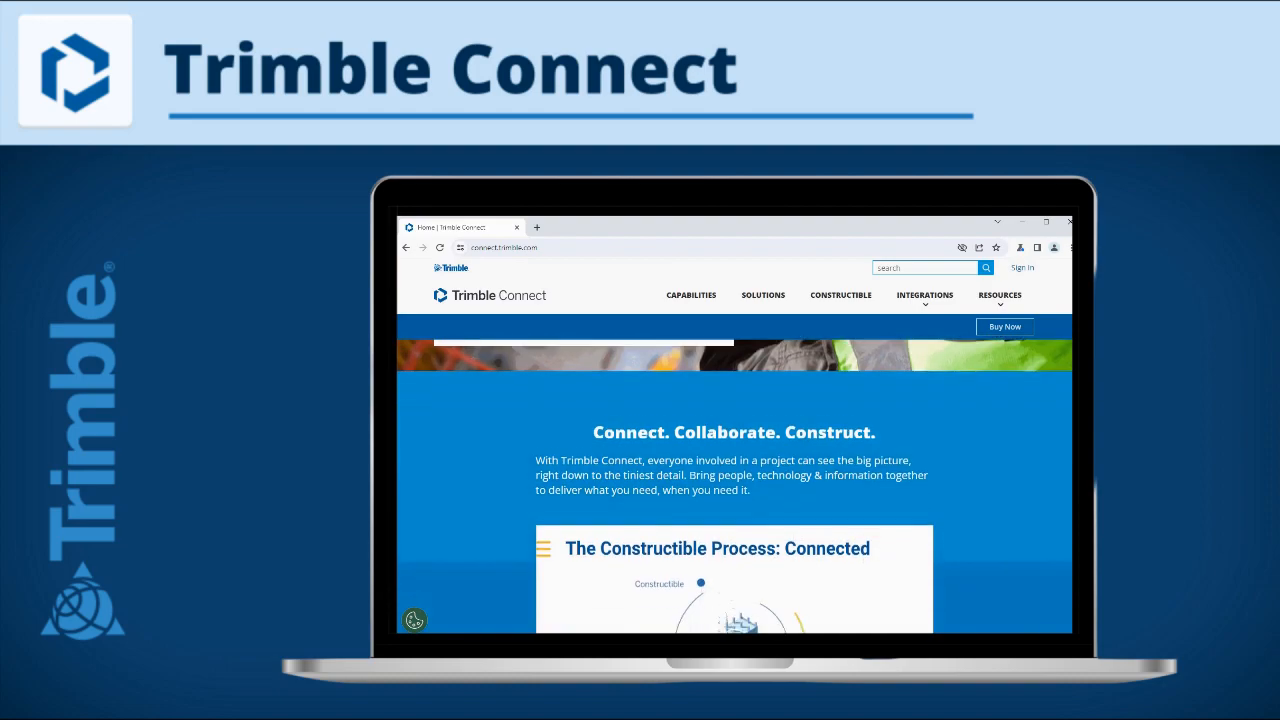
{"action": "scroll", "scroll_direction": "down", "scroll_amount": 3}
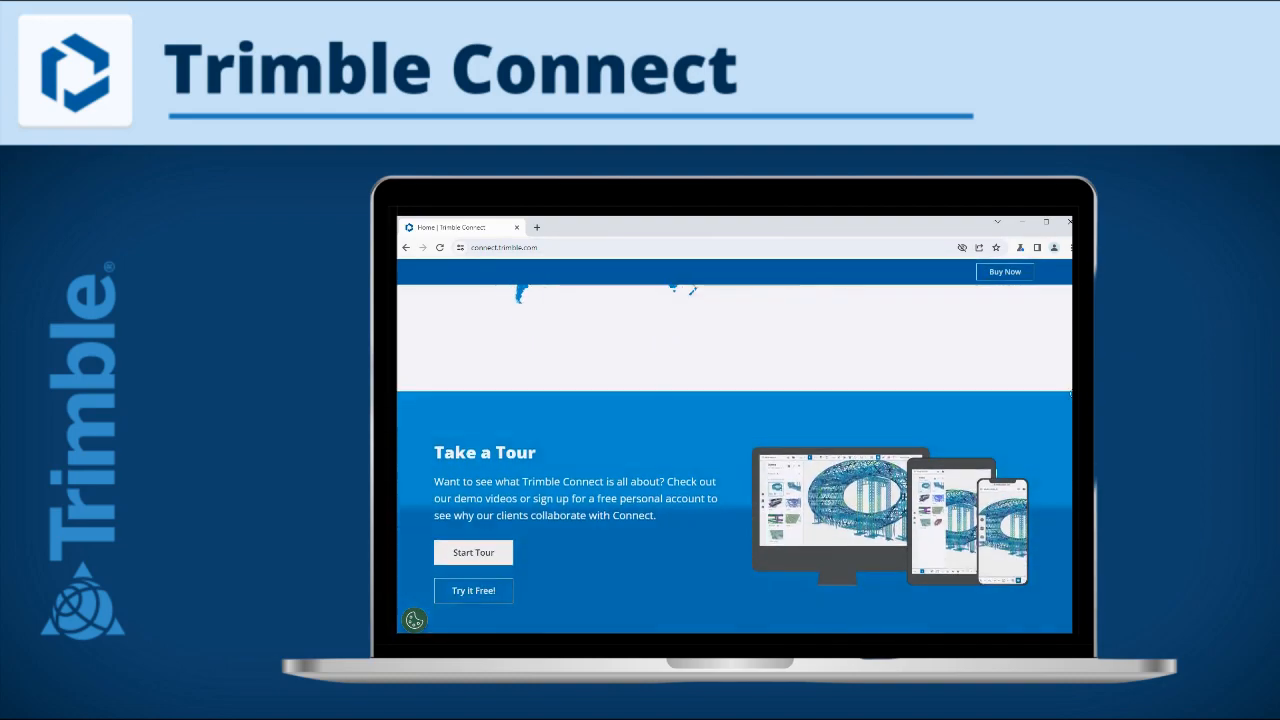
{"action": "type", "text": "web.conn"}
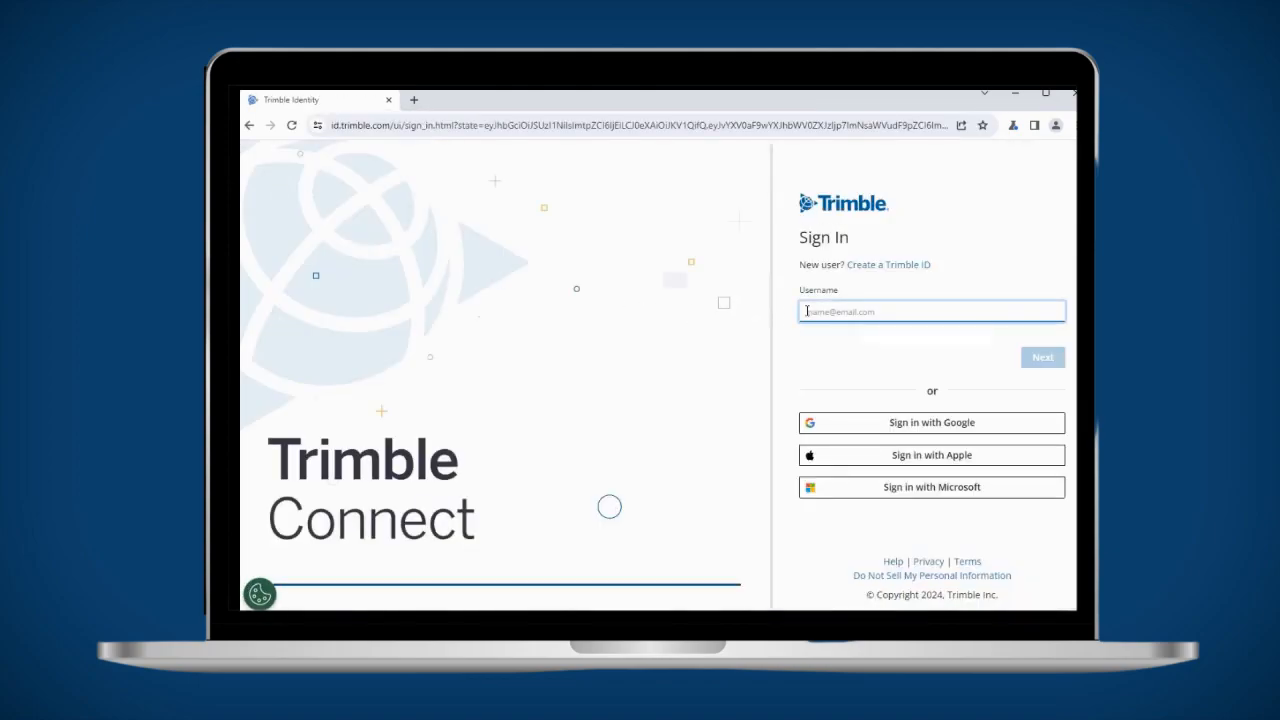
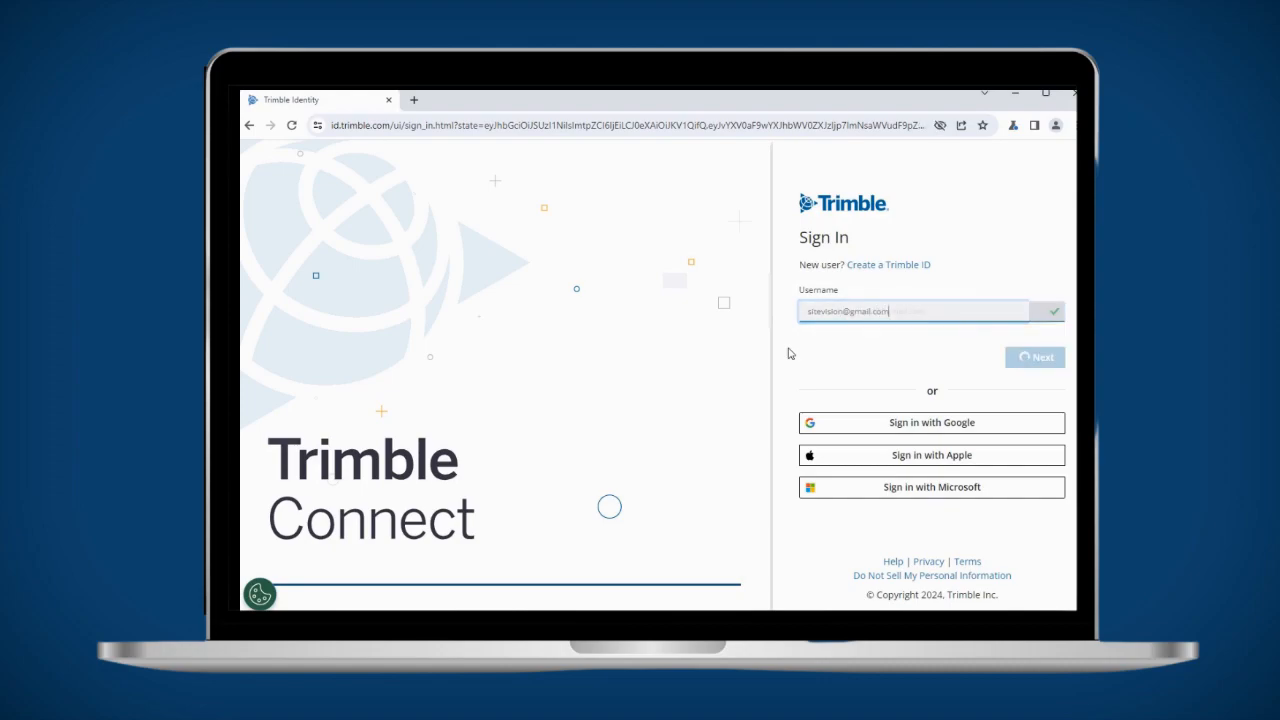
{"action": "left_click", "coordinate": [1034, 356]}
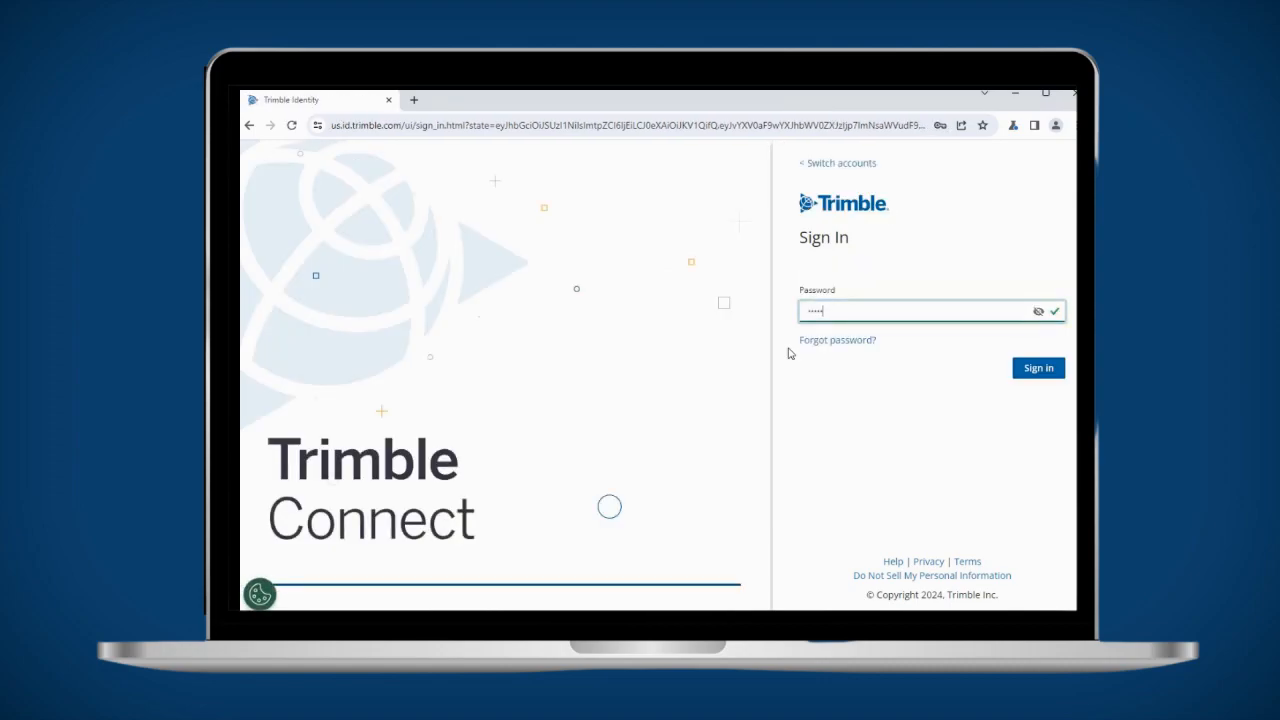
{"action": "left_click", "coordinate": [1038, 368]}
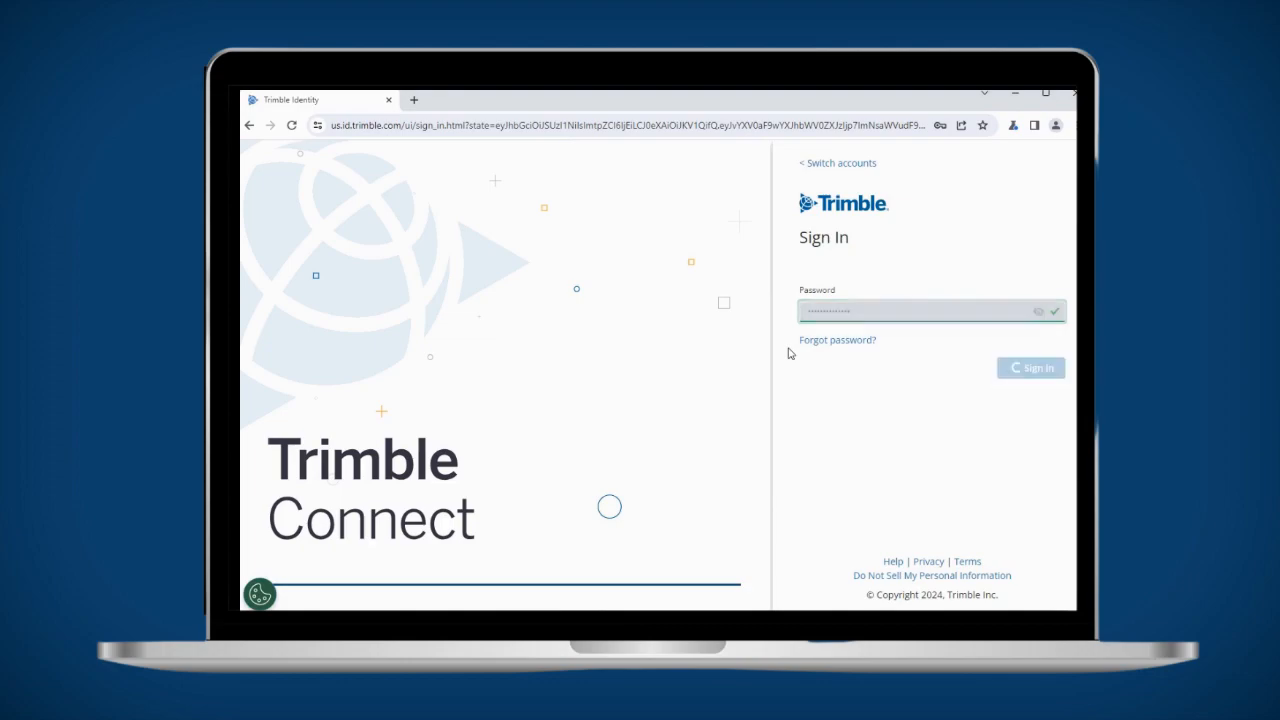
{"action": "left_click", "coordinate": [1030, 368]}
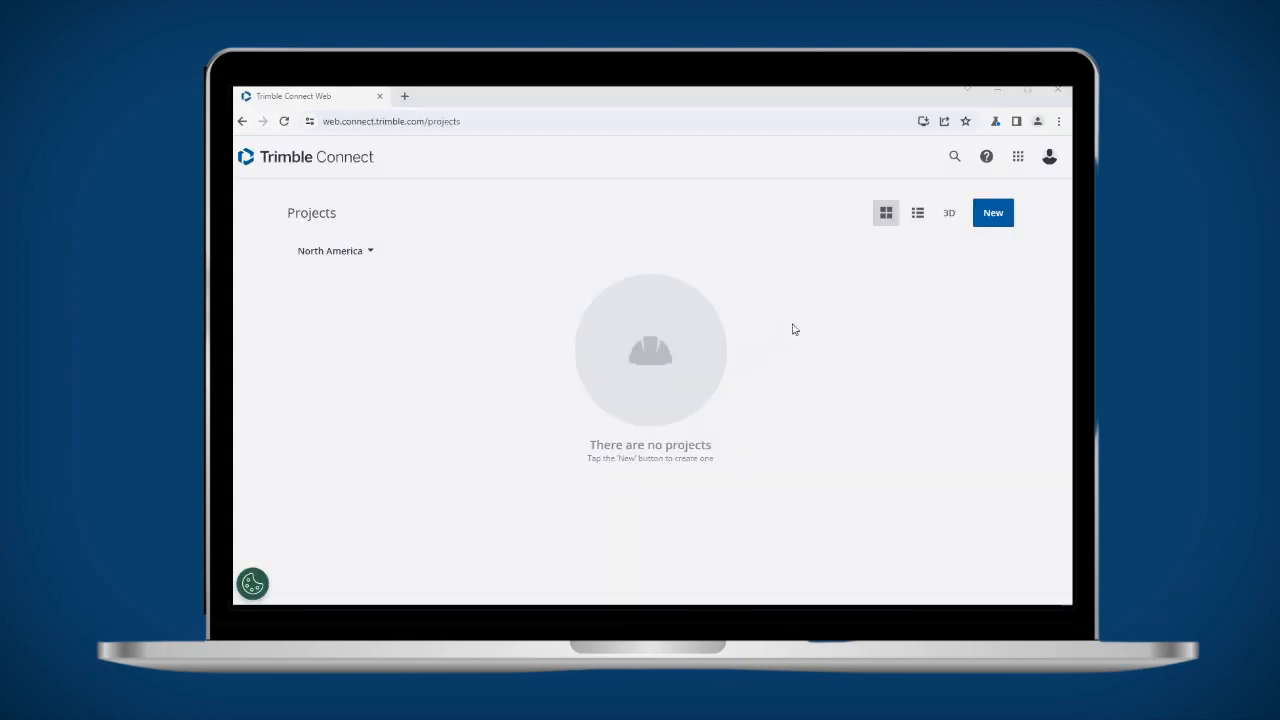
- Create 'My New Project' with a 'This is a Trimble Connect...' description, hosted in North America, and submit it
{"action": "left_click", "coordinate": [992, 212]}
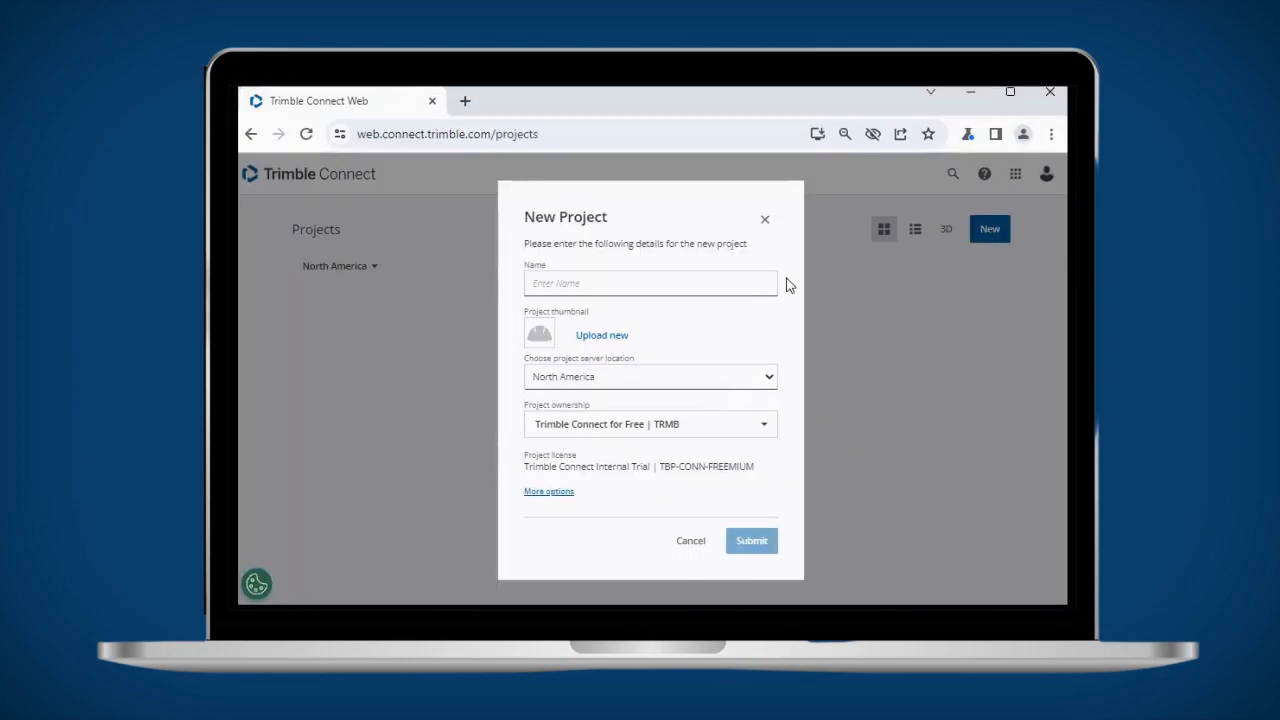
{"action": "type", "text": "My New Proj"}
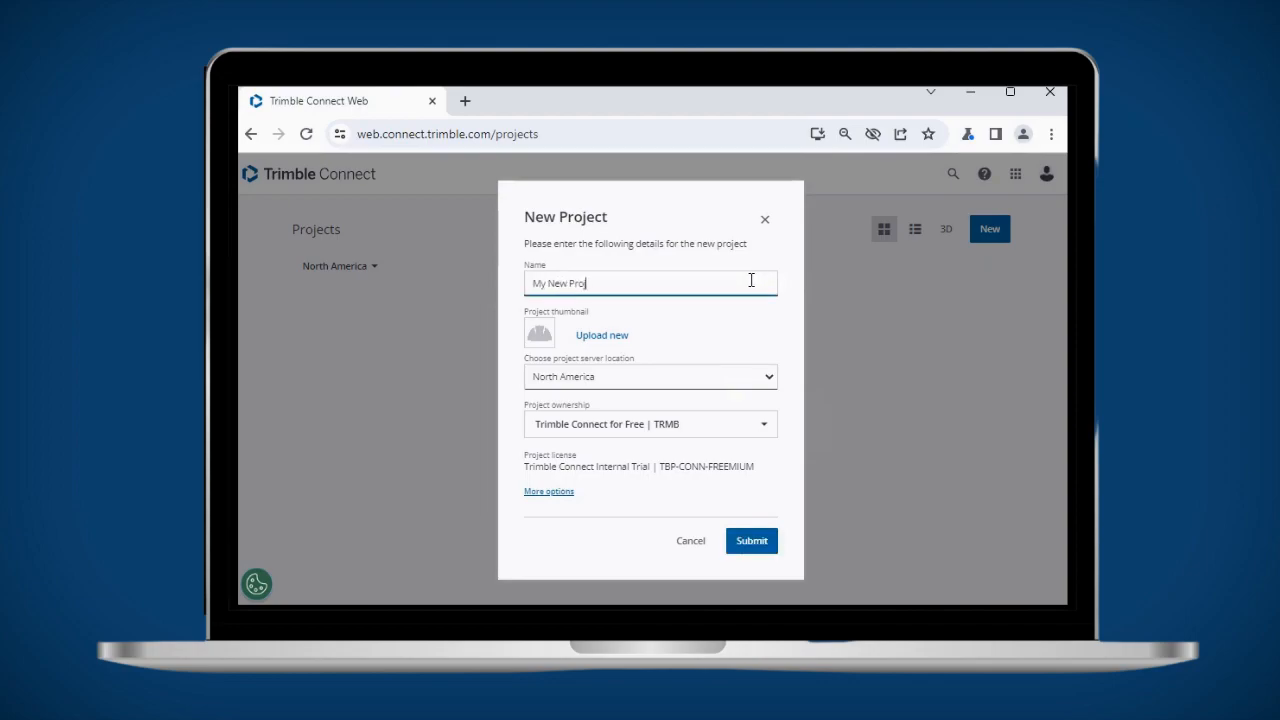
{"action": "left_click", "coordinate": [600, 336]}
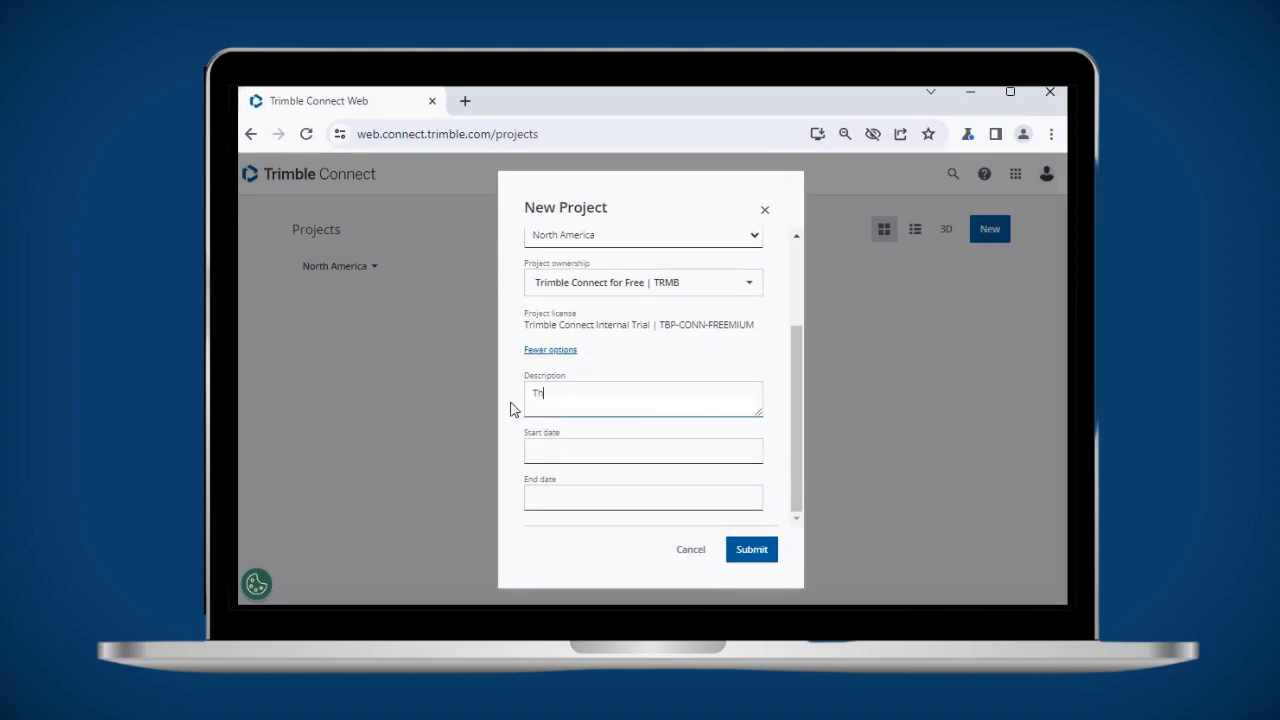
{"action": "type", "text": "his is a Trimble Connect project"}
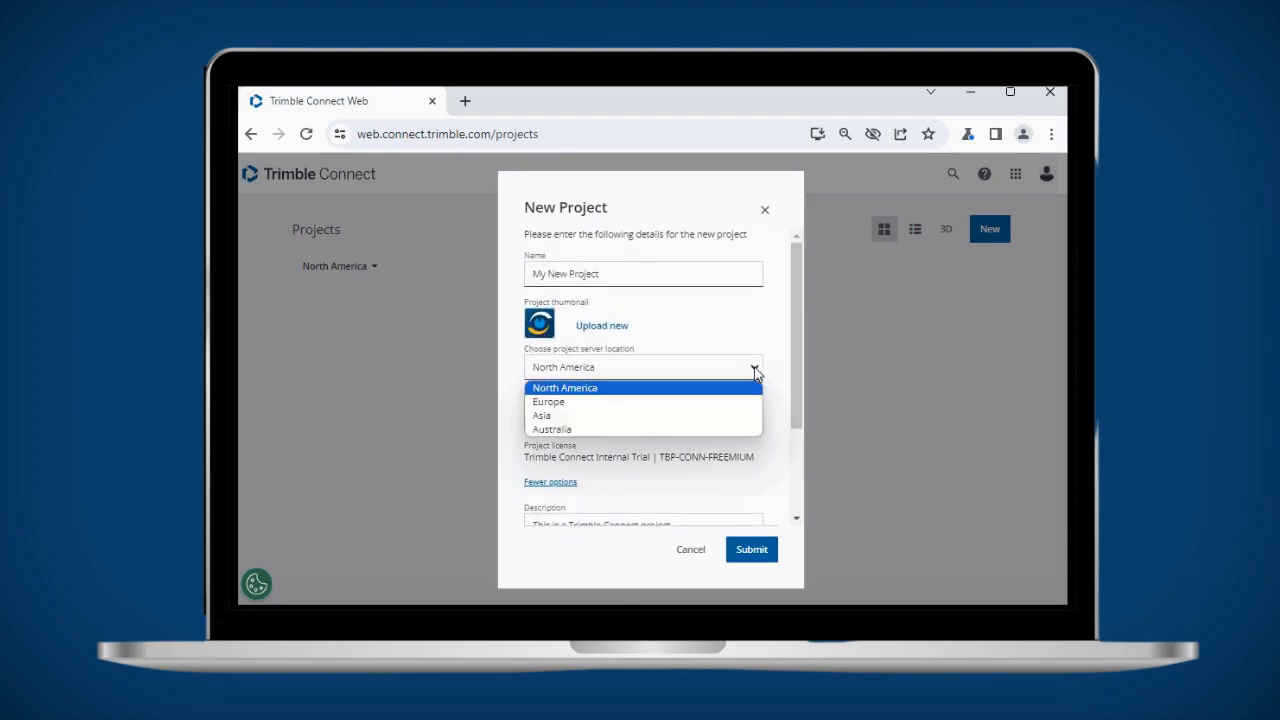
{"action": "mouse_move", "coordinate": [548, 400]}
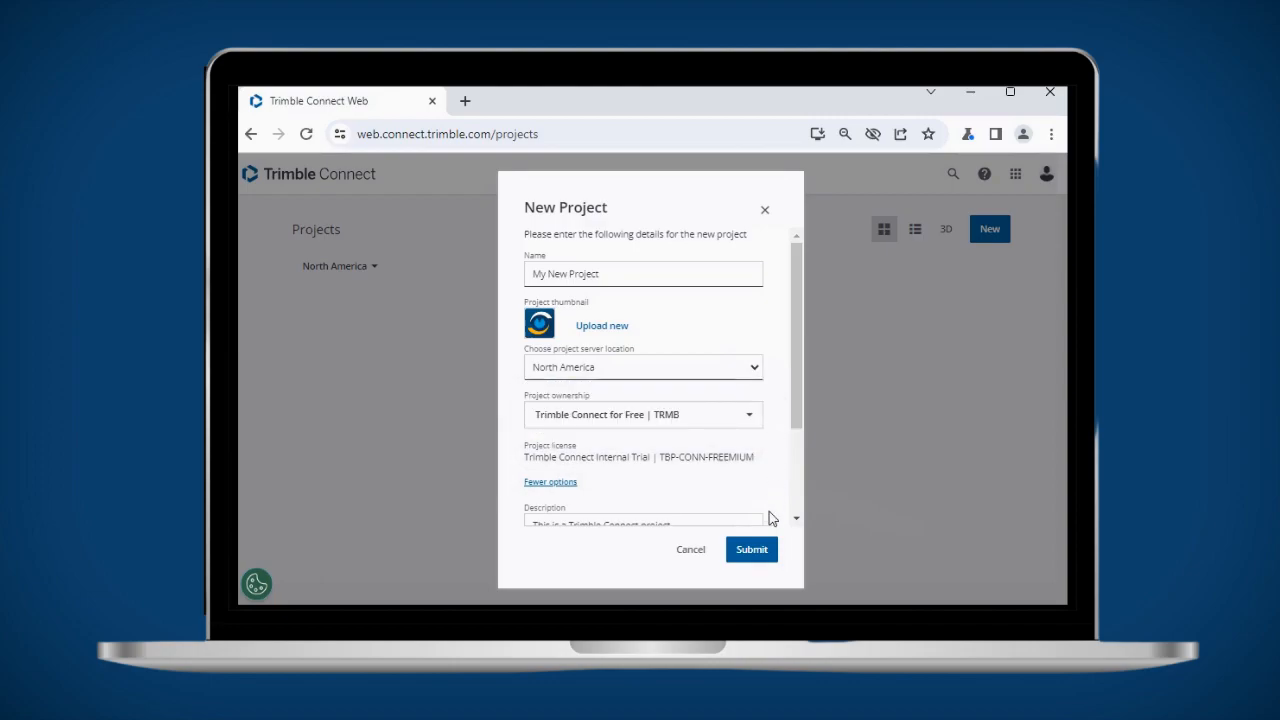
{"action": "left_click", "coordinate": [752, 548]}
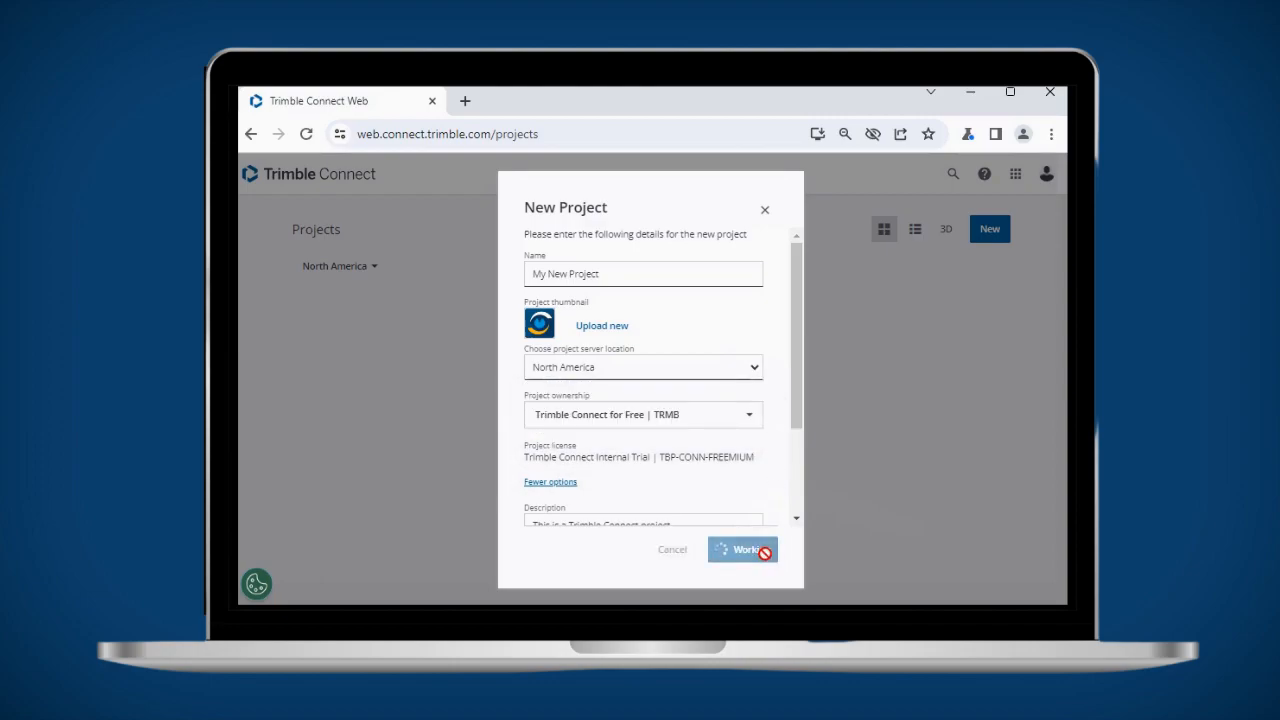
{"action": "left_click", "coordinate": [742, 548]}
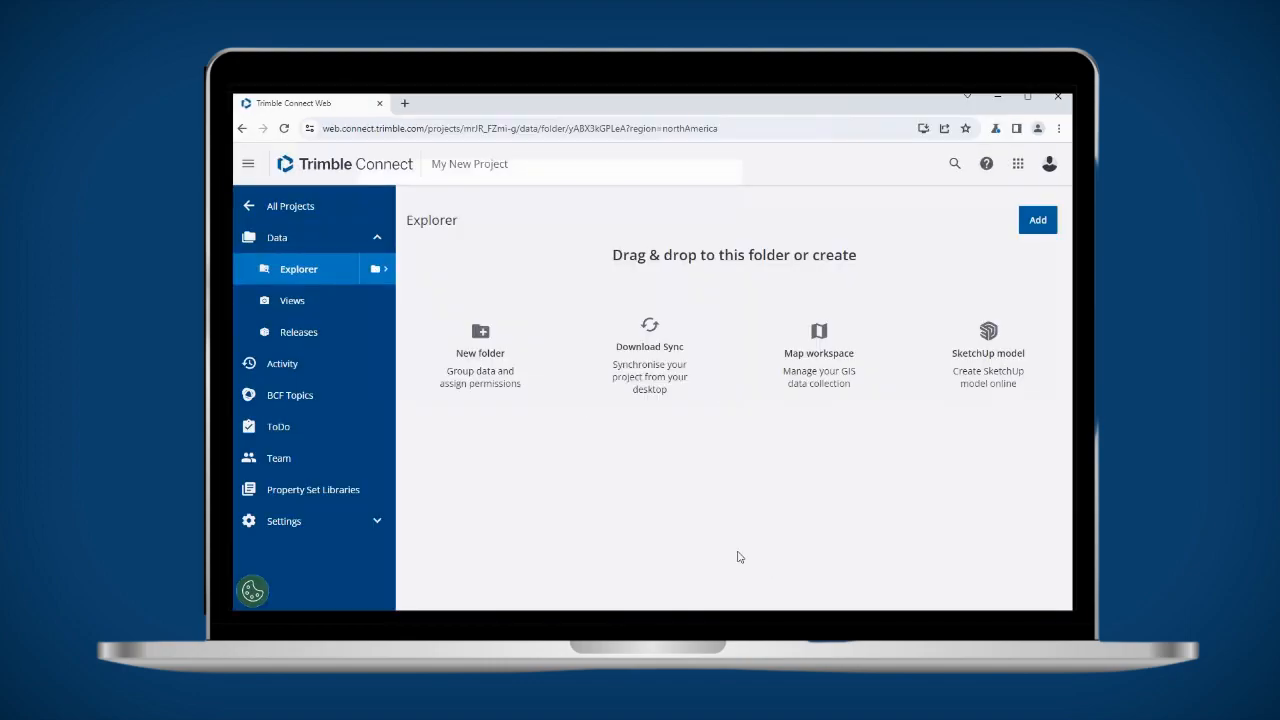
- Upload the Kettlewell Drive CSV and RBK files from the computer into the project
{"action": "left_click", "coordinate": [1038, 220]}
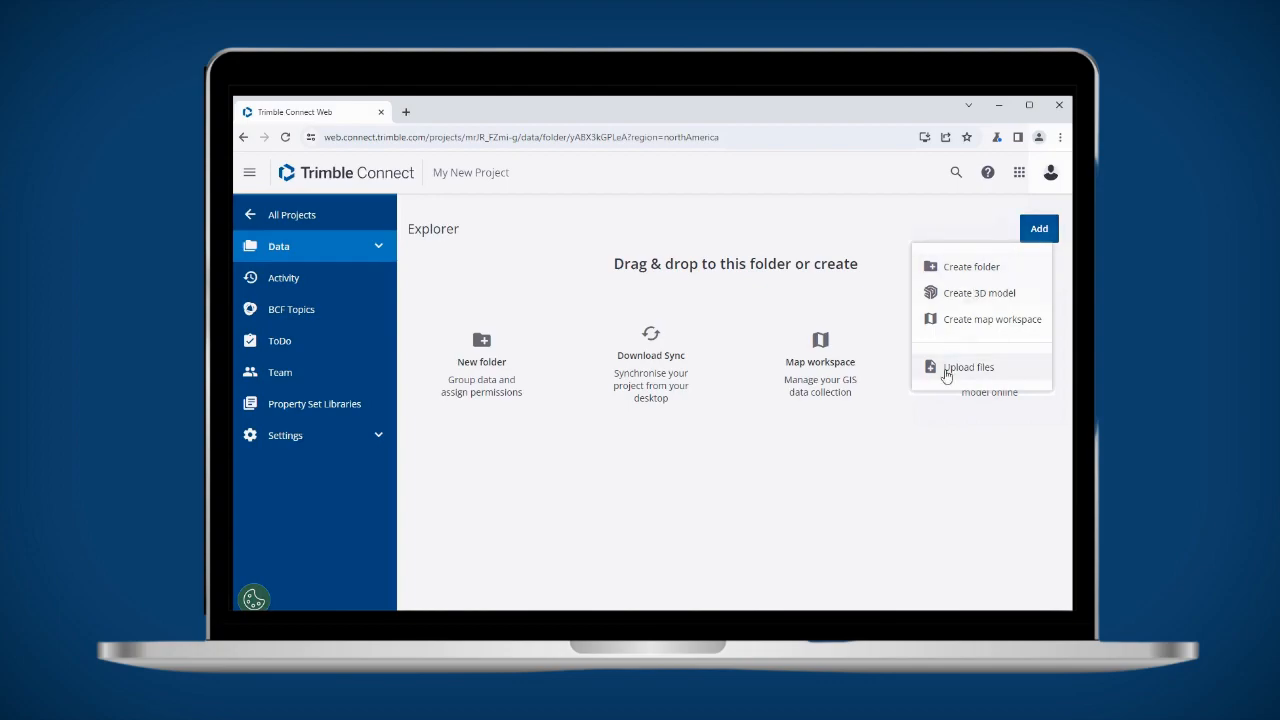
{"action": "left_click", "coordinate": [968, 368]}
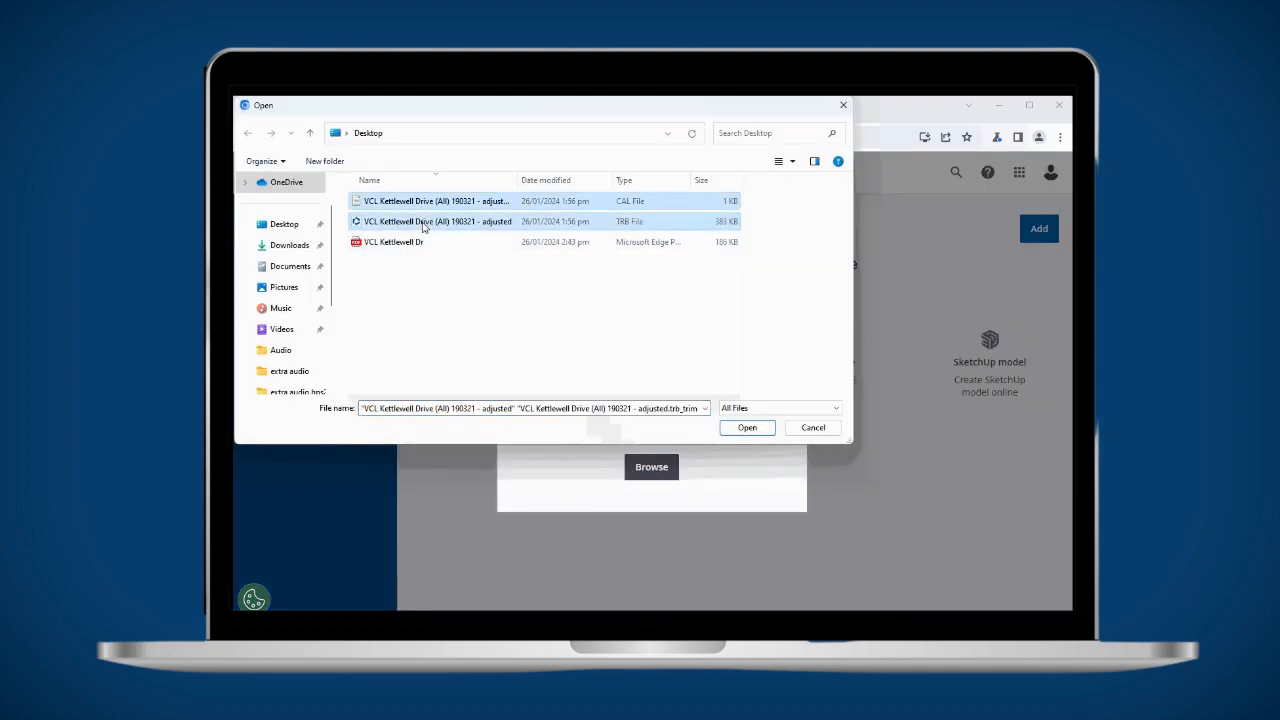
{"action": "left_click", "coordinate": [746, 428]}
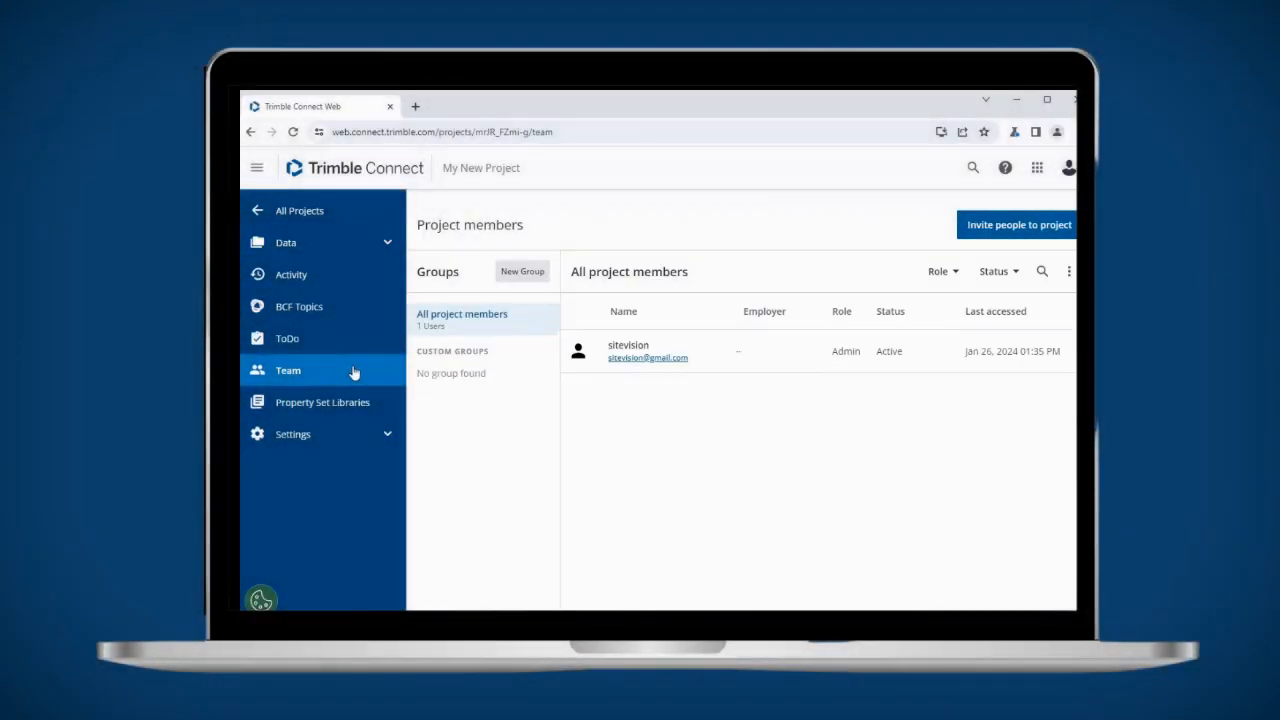
- Invite user123@gmail to the project with the User role
{"action": "left_click", "coordinate": [1018, 224]}
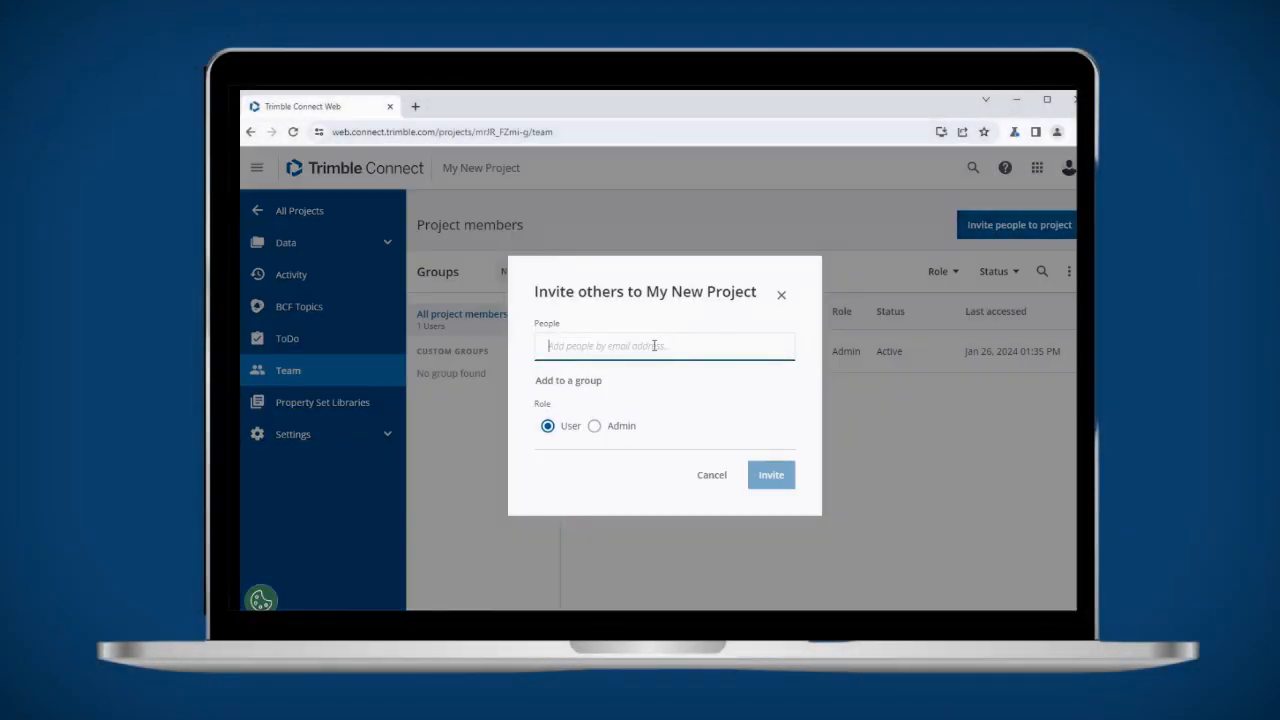
{"action": "type", "text": "user123@gmail"}
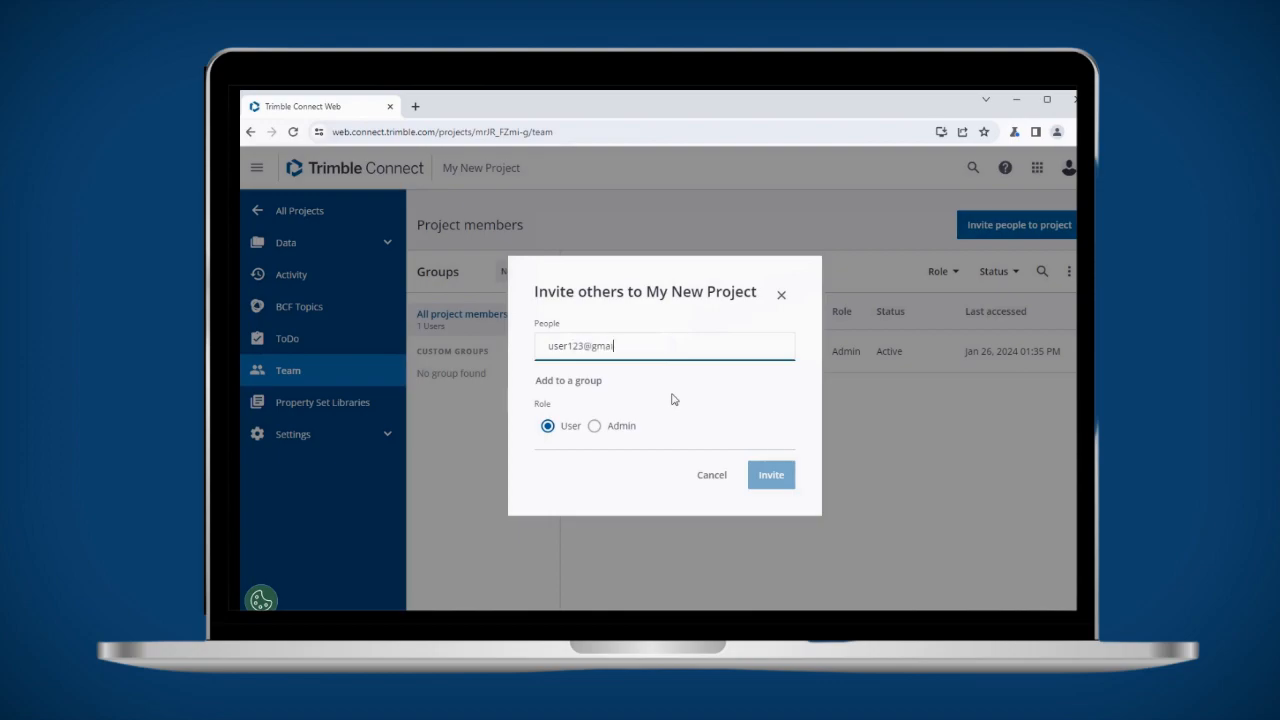
{"action": "key", "text": "Enter"}
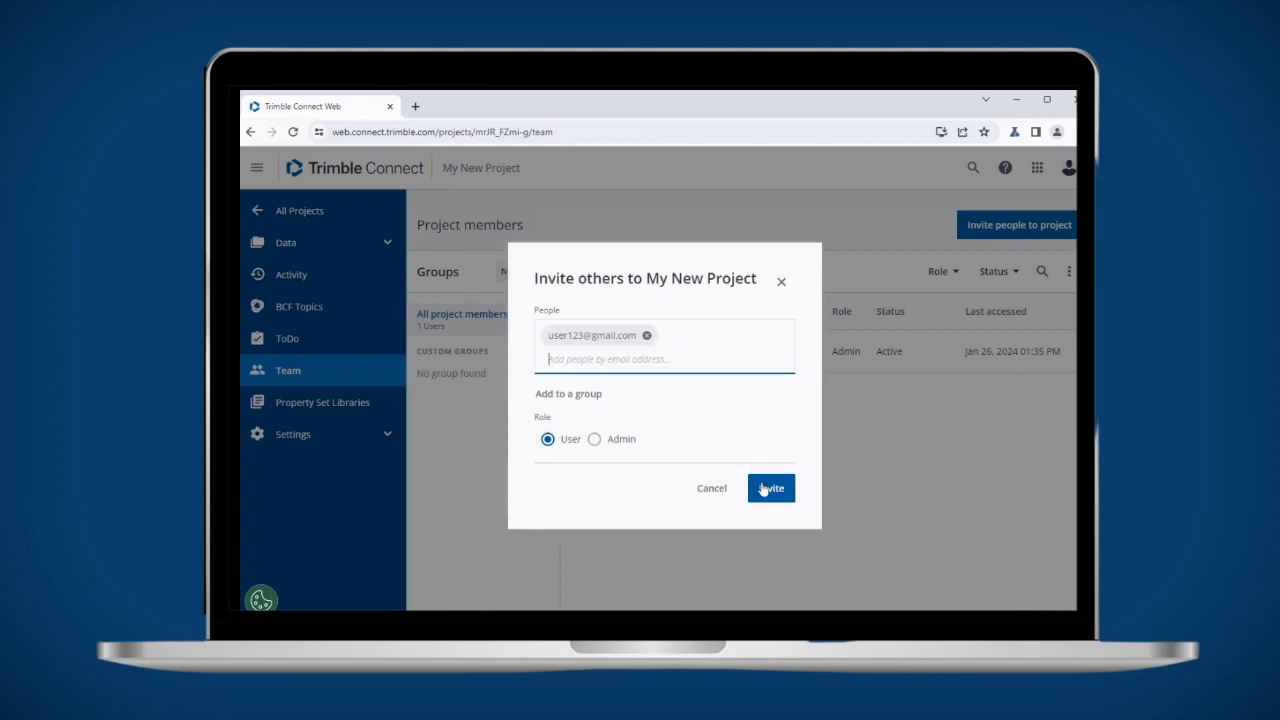
{"action": "left_click", "coordinate": [770, 488]}
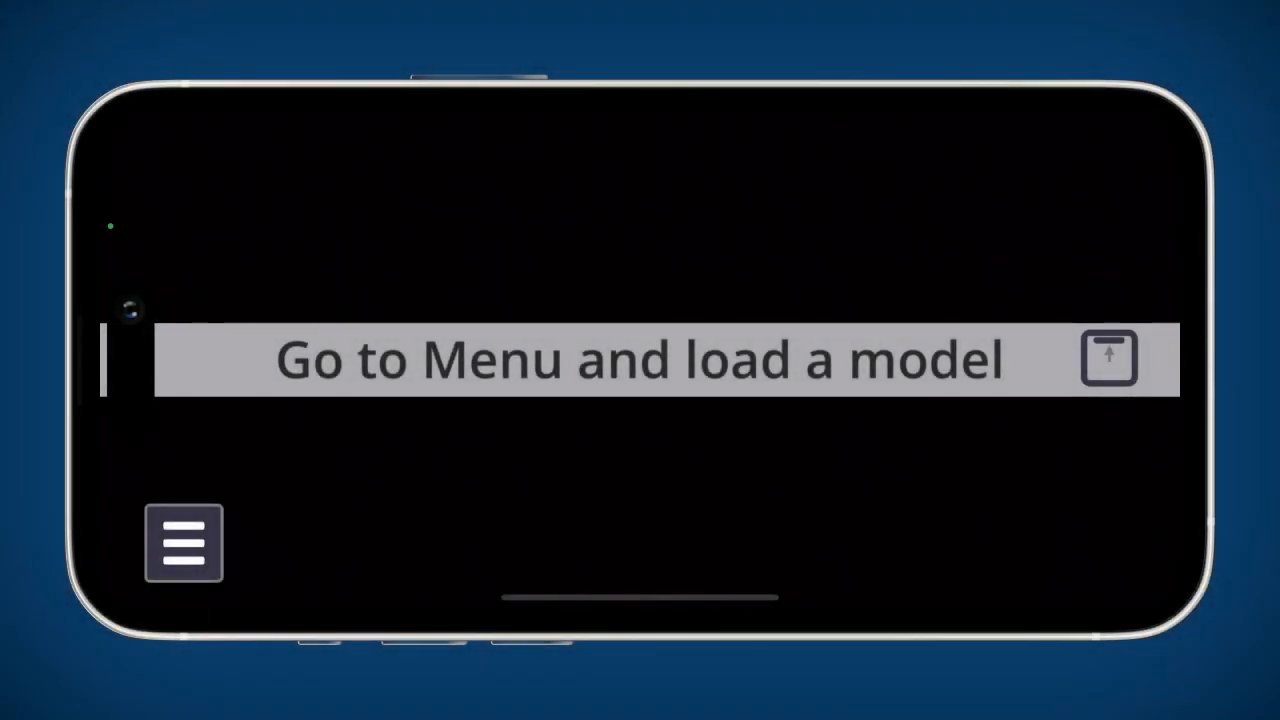
- Load a model from Trimble Connect by browsing into My New Project and adding an item
{"action": "left_click", "coordinate": [184, 542]}
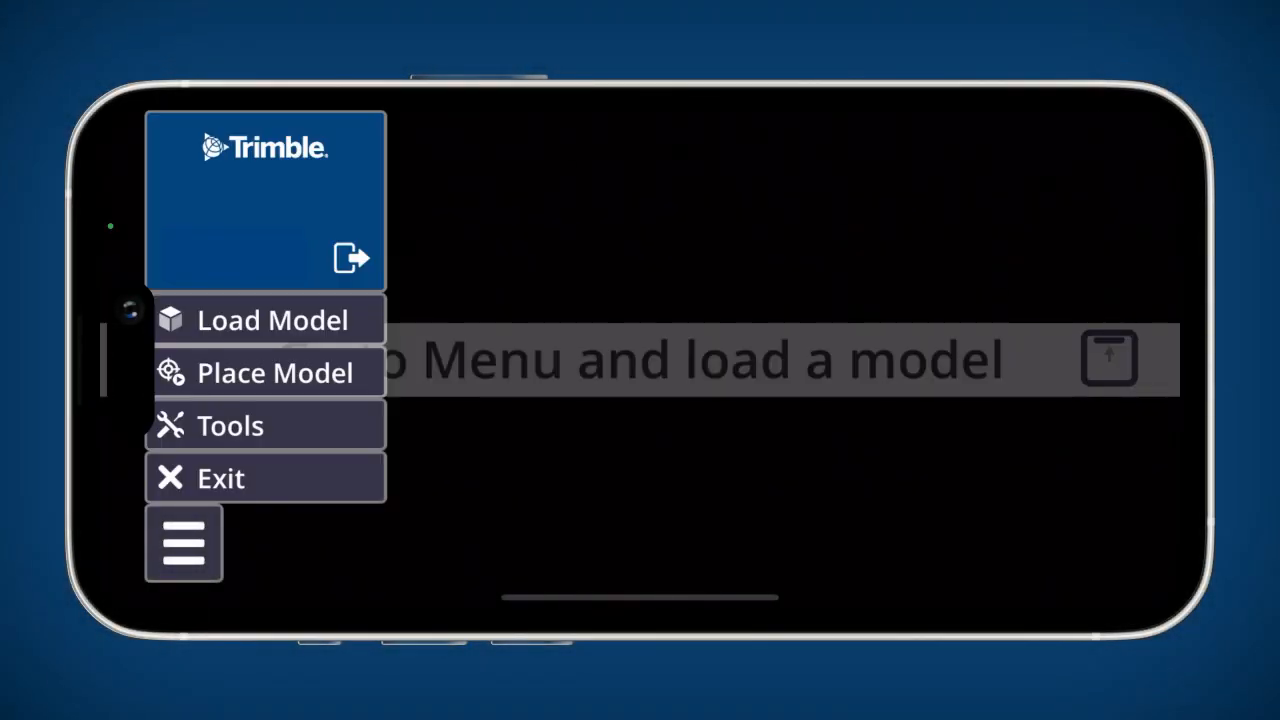
{"action": "left_click", "coordinate": [272, 320]}
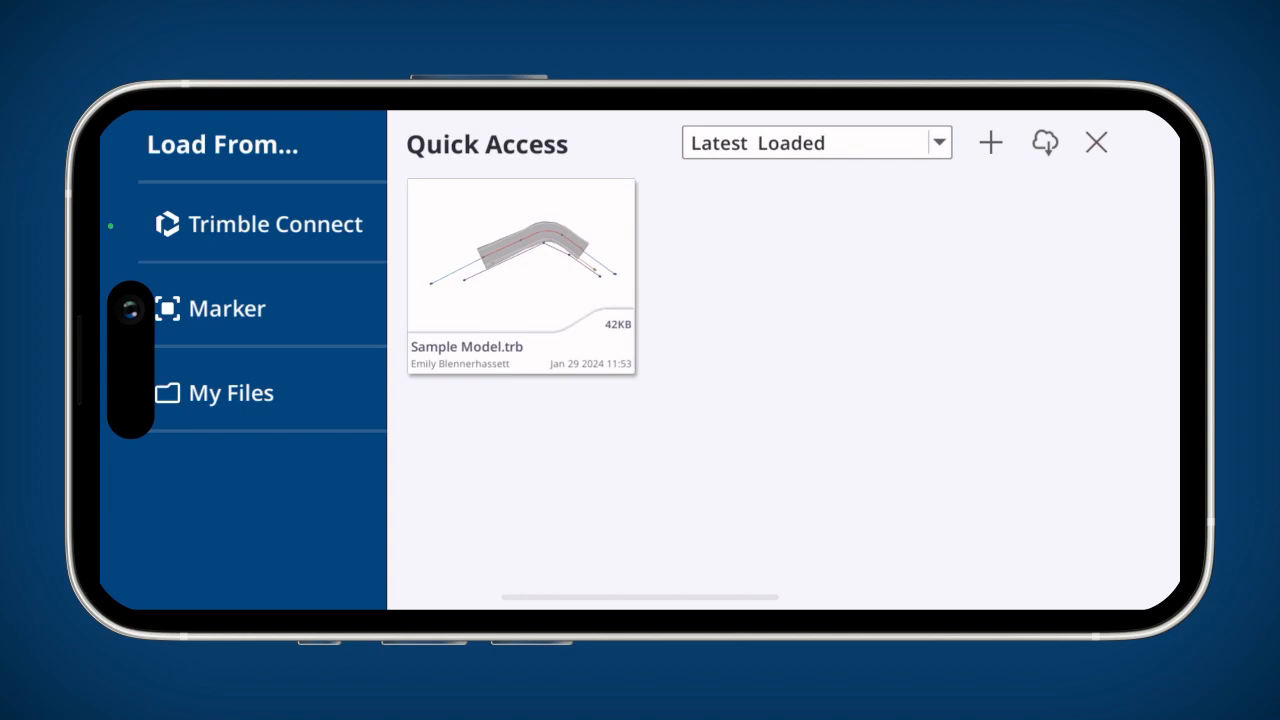
{"action": "left_click", "coordinate": [276, 224]}
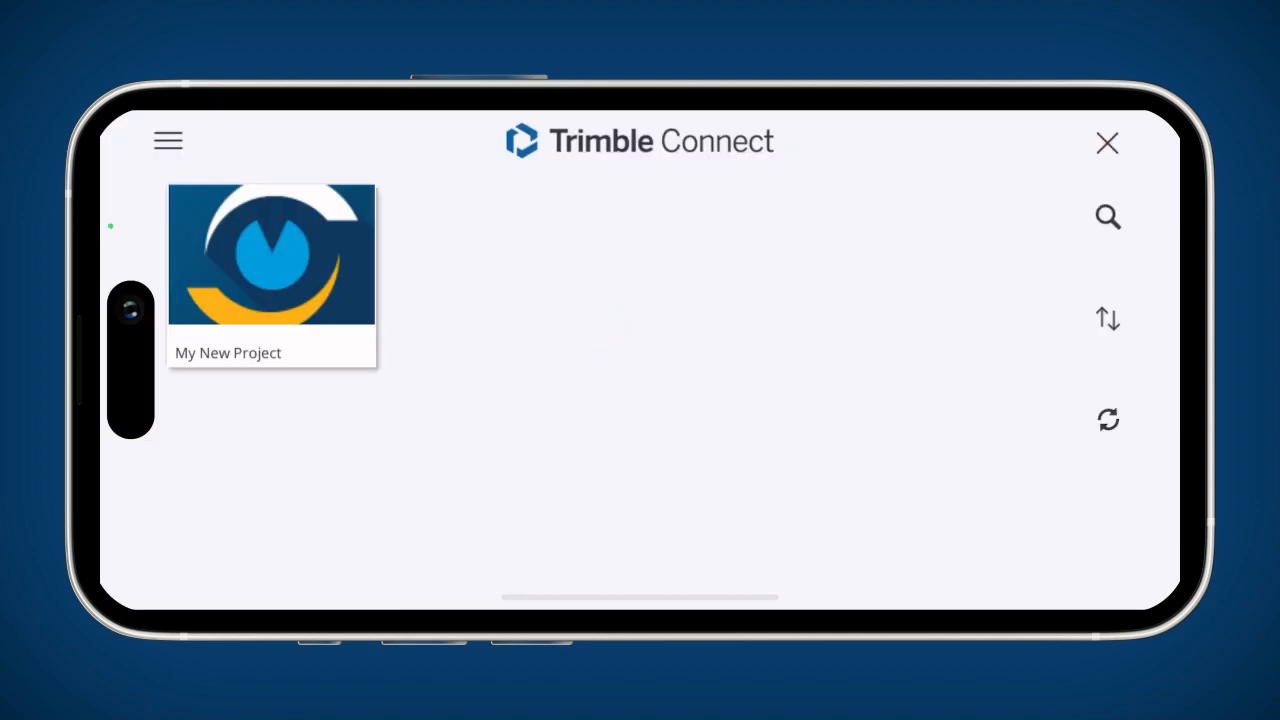
{"action": "left_click", "coordinate": [272, 252]}
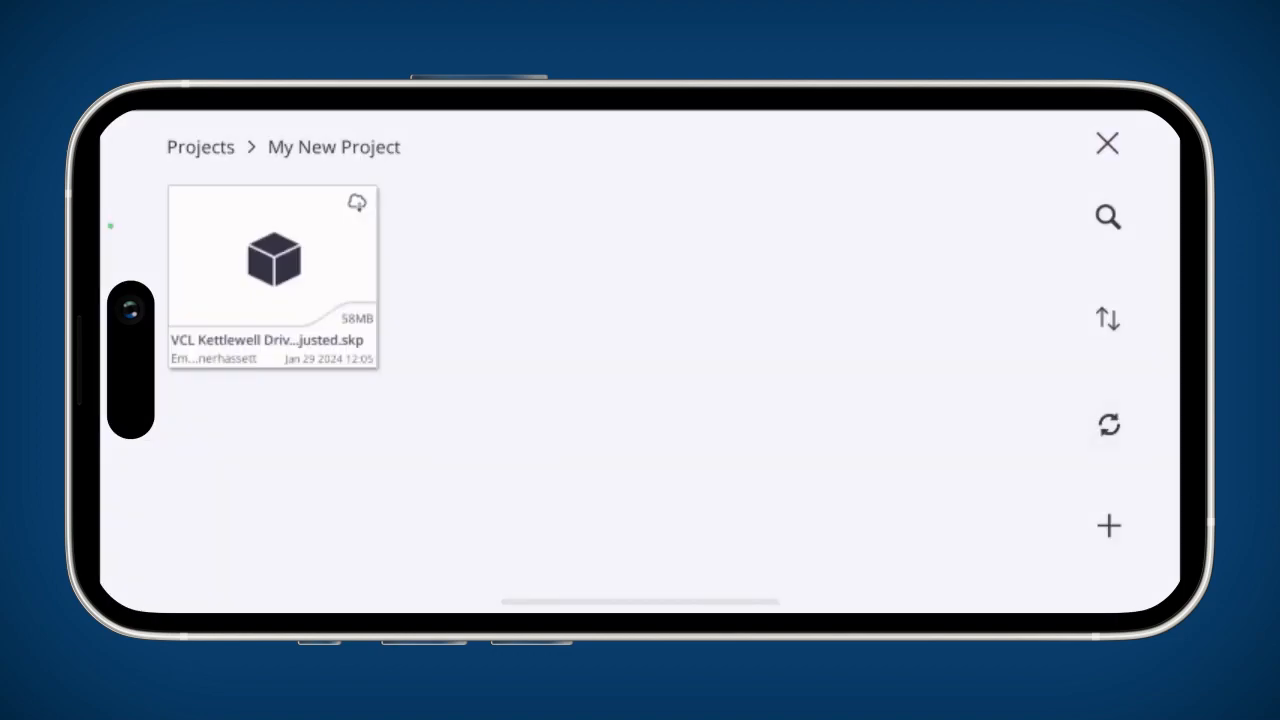
{"action": "left_click", "coordinate": [1108, 526]}
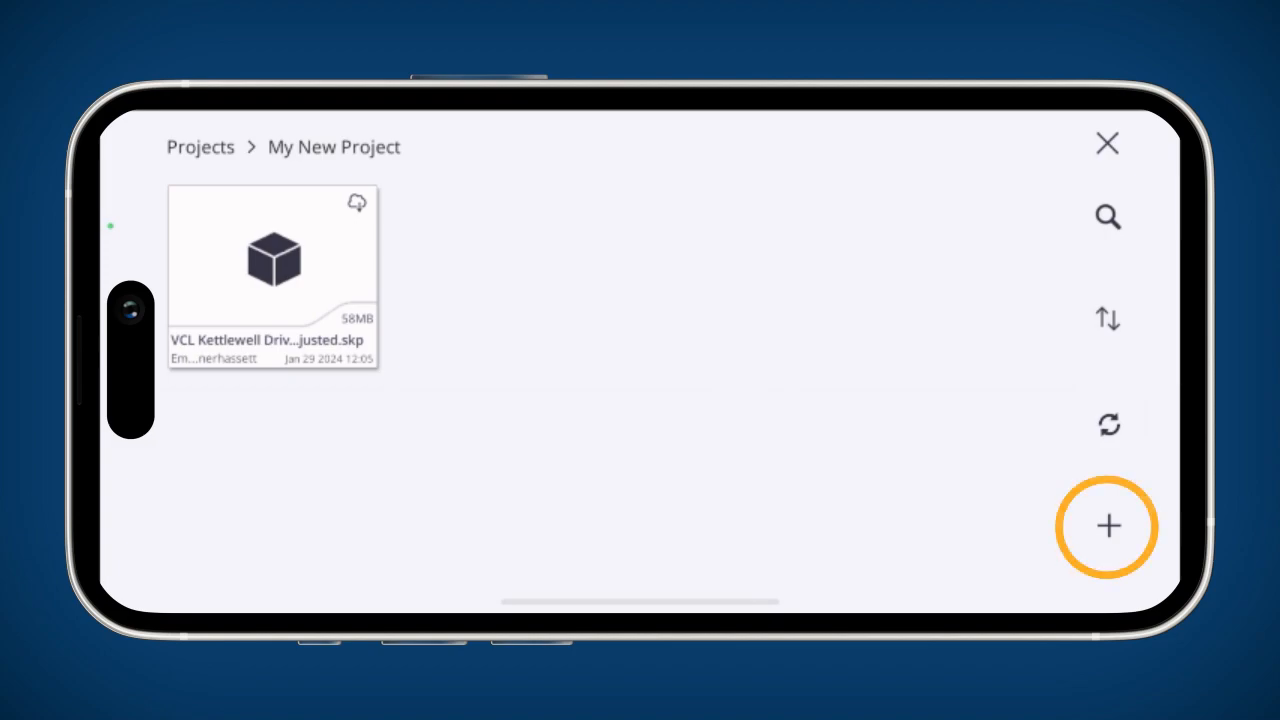
{"action": "left_click", "coordinate": [272, 276]}
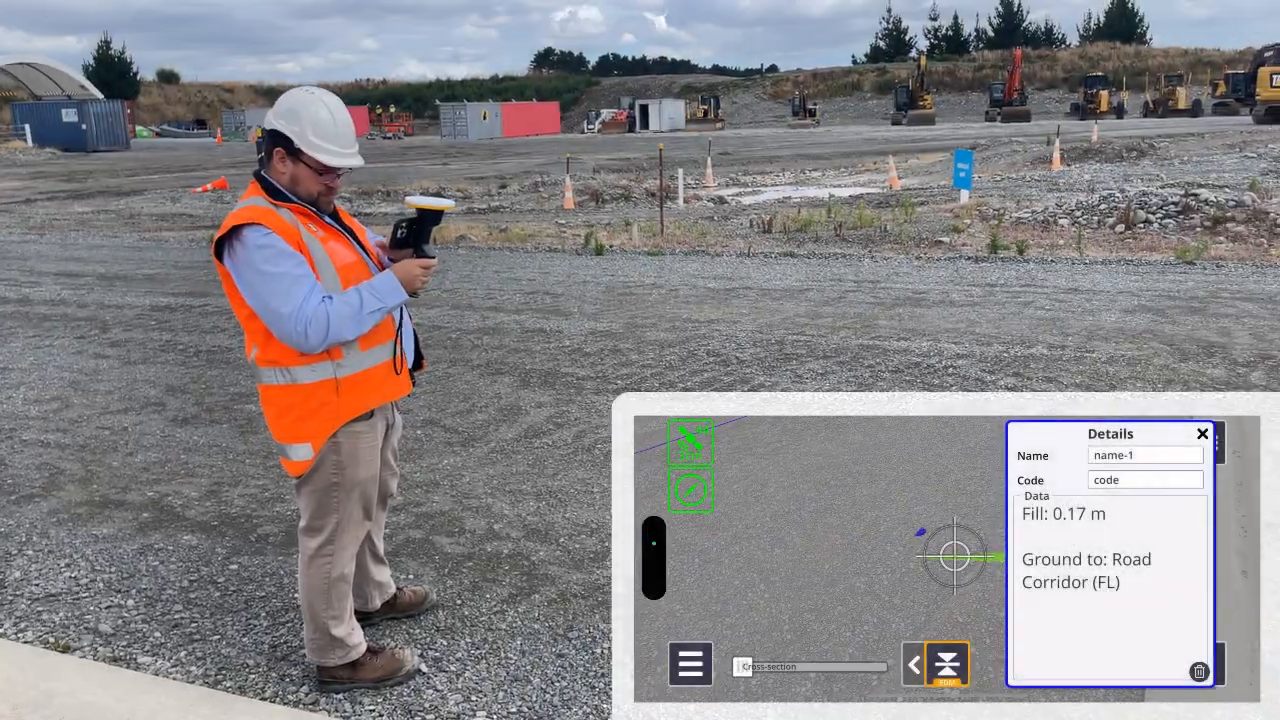
- Show the Layers panel and scroll through the model layers and measurements
{"action": "left_click", "coordinate": [1202, 432]}
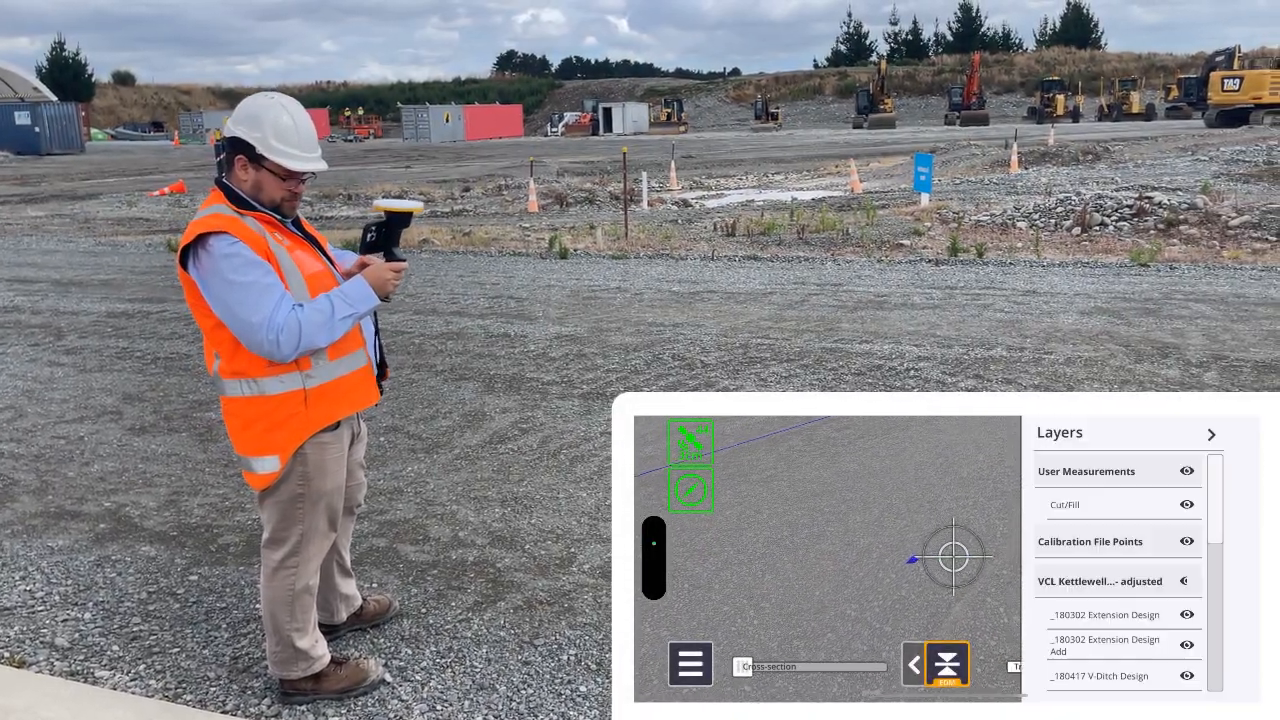
{"action": "scroll", "scroll_direction": "down", "scroll_amount": 3}
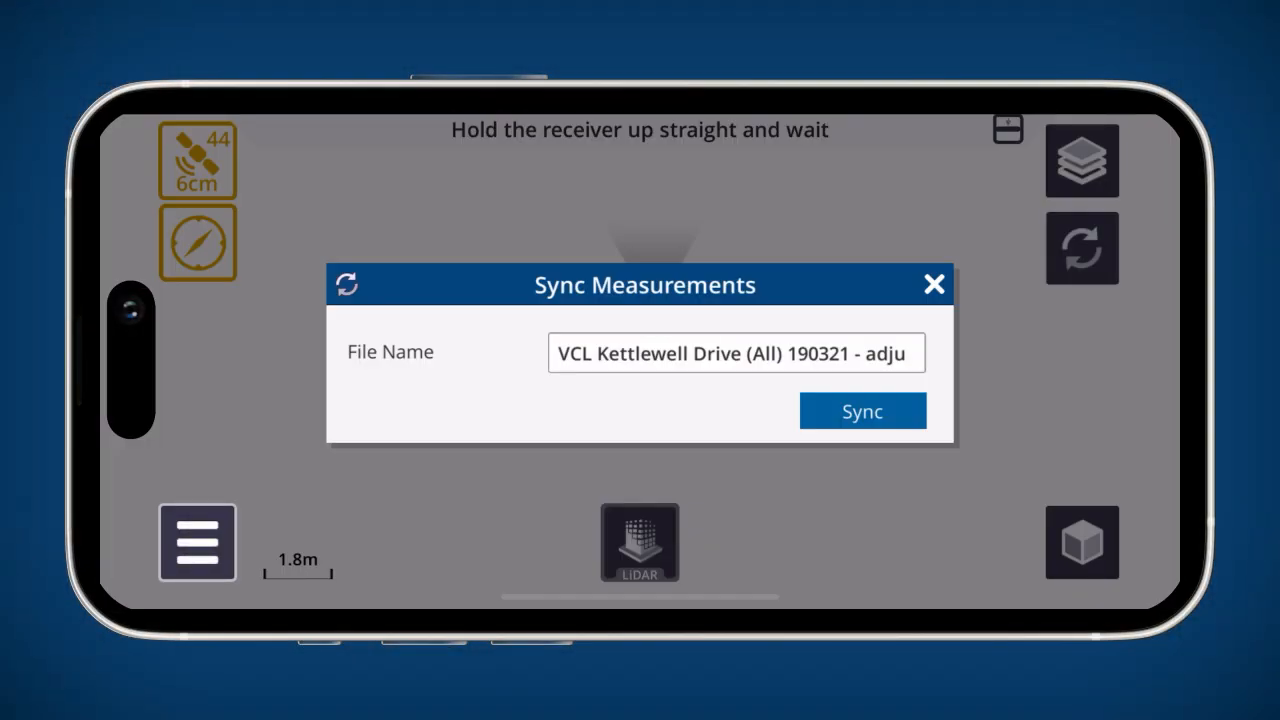
- Sync the Kettlewell Drive measurement file up to the Trimble Connect project
{"action": "left_click", "coordinate": [860, 412]}
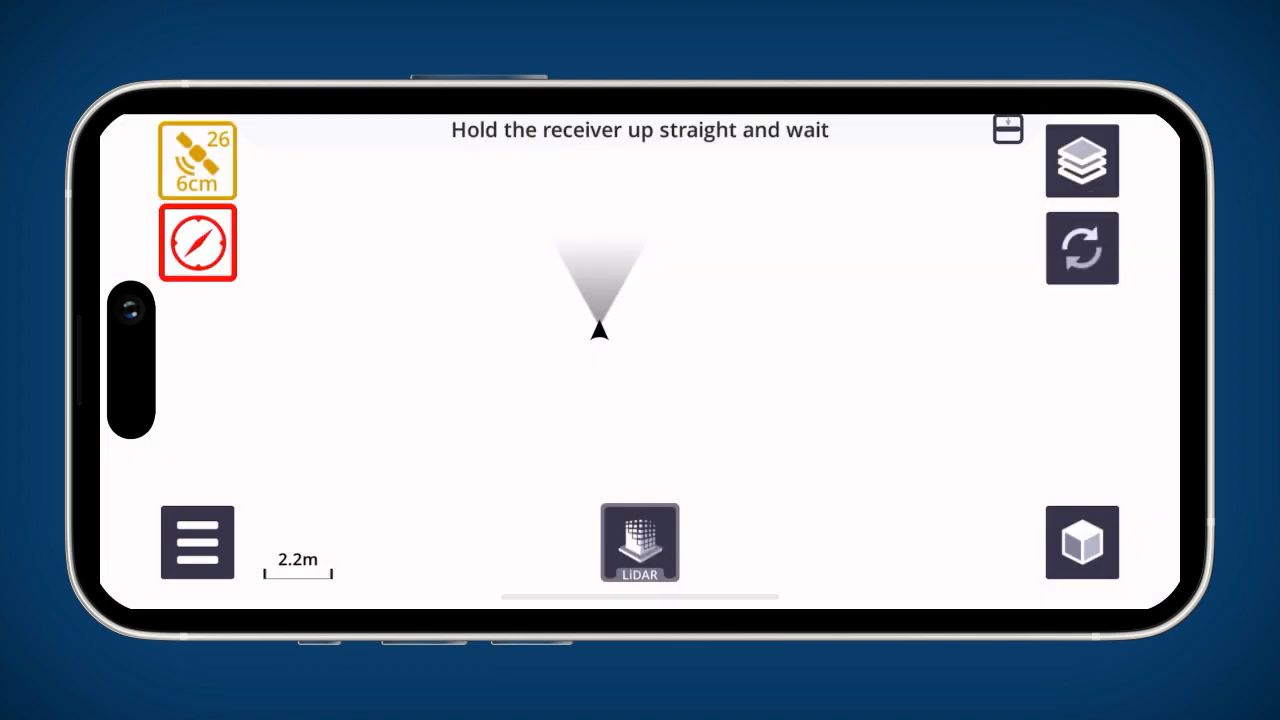
{"action": "left_click", "coordinate": [1082, 248]}
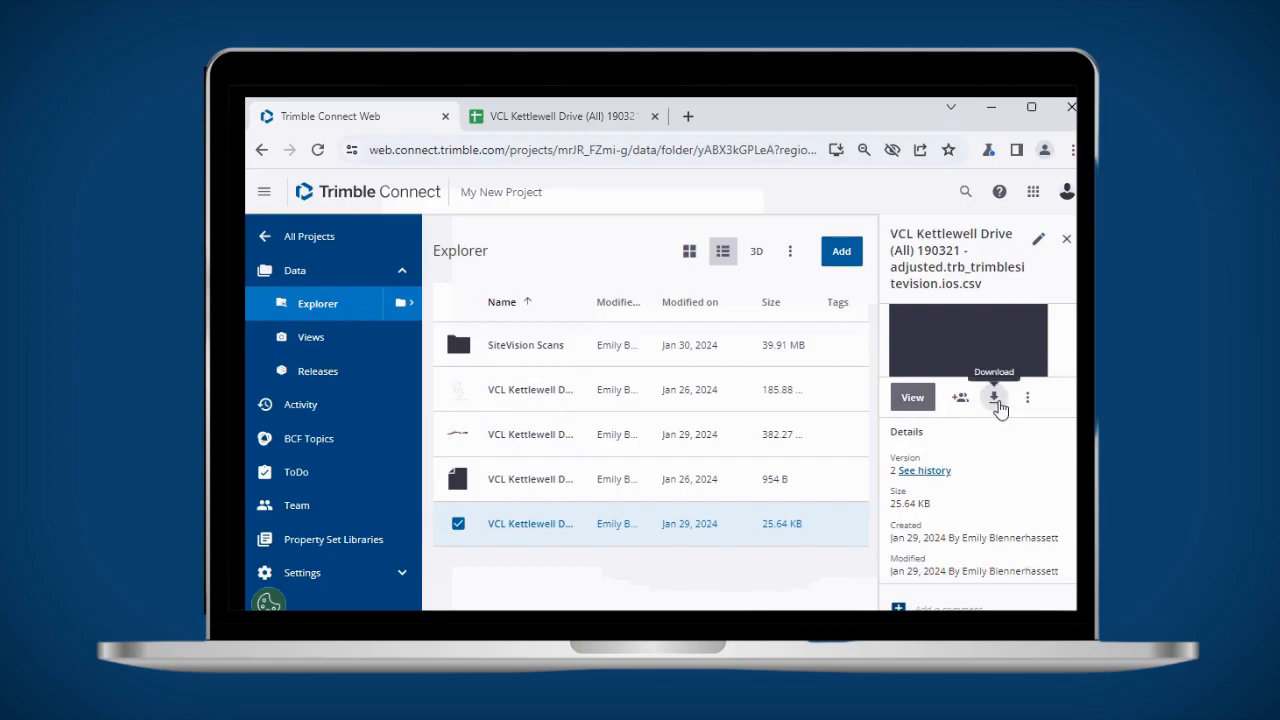
- Download the synced measurements CSV and review it as a spreadsheet
{"action": "left_click", "coordinate": [994, 396]}
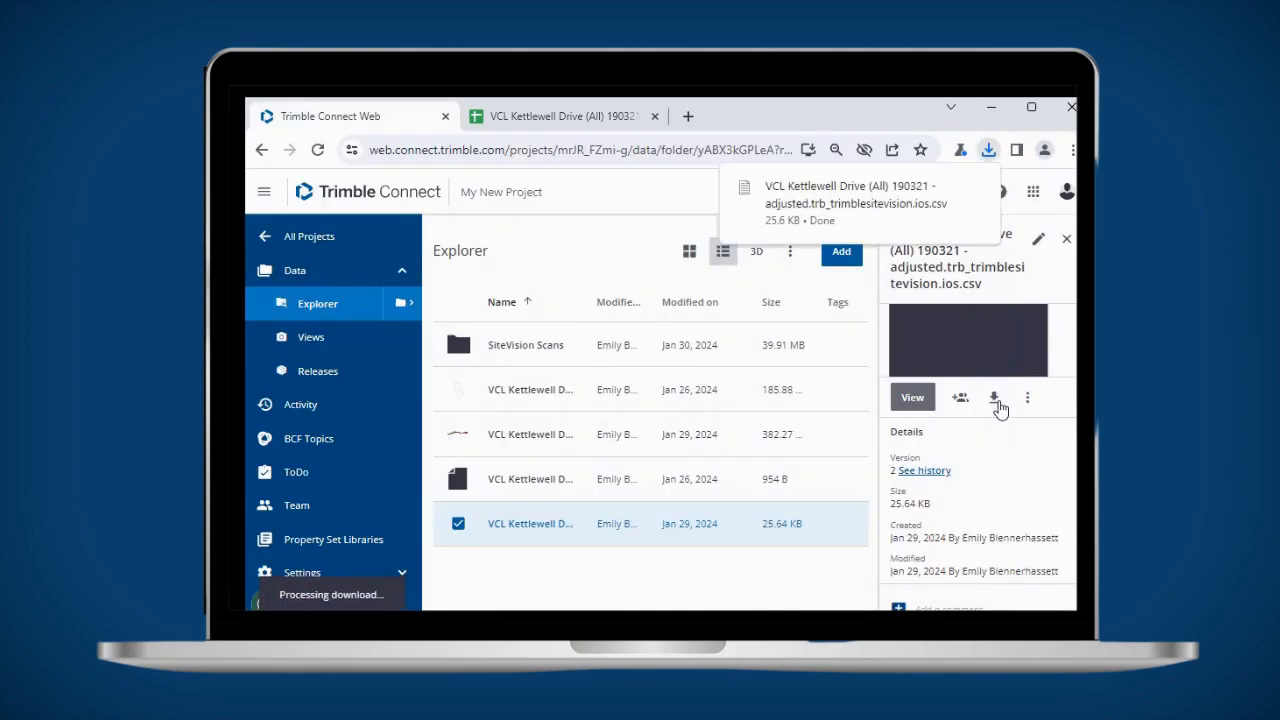
{"action": "left_click", "coordinate": [560, 116]}
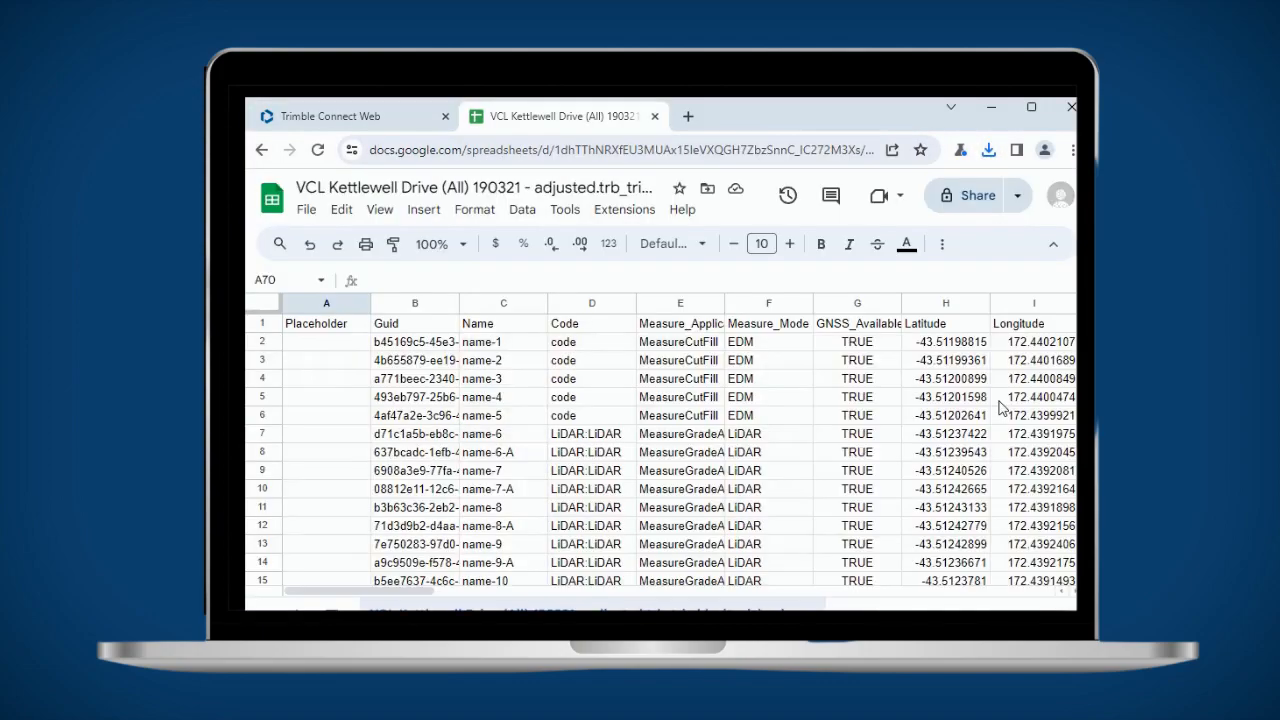
{"action": "scroll", "scroll_direction": "down", "scroll_amount": 3}
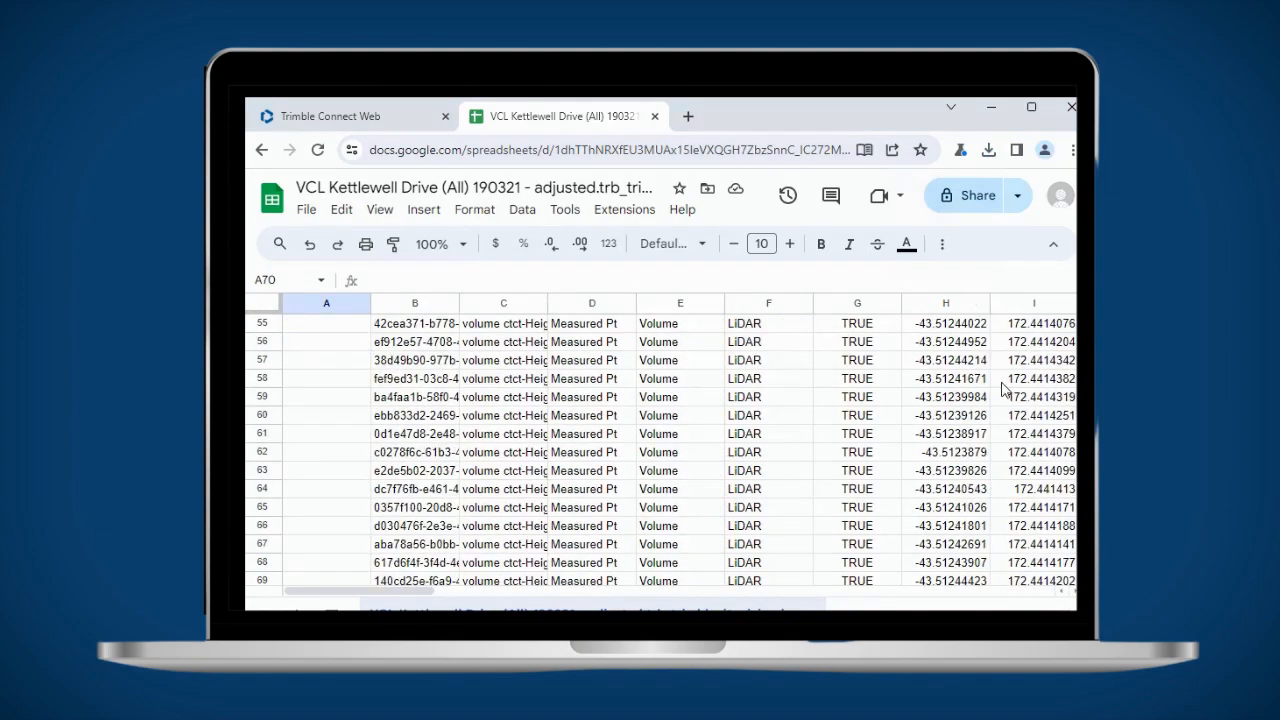
- Return to the project files, close the CSV details and enter the SiteVision Scans folder
{"action": "left_click", "coordinate": [330, 114]}
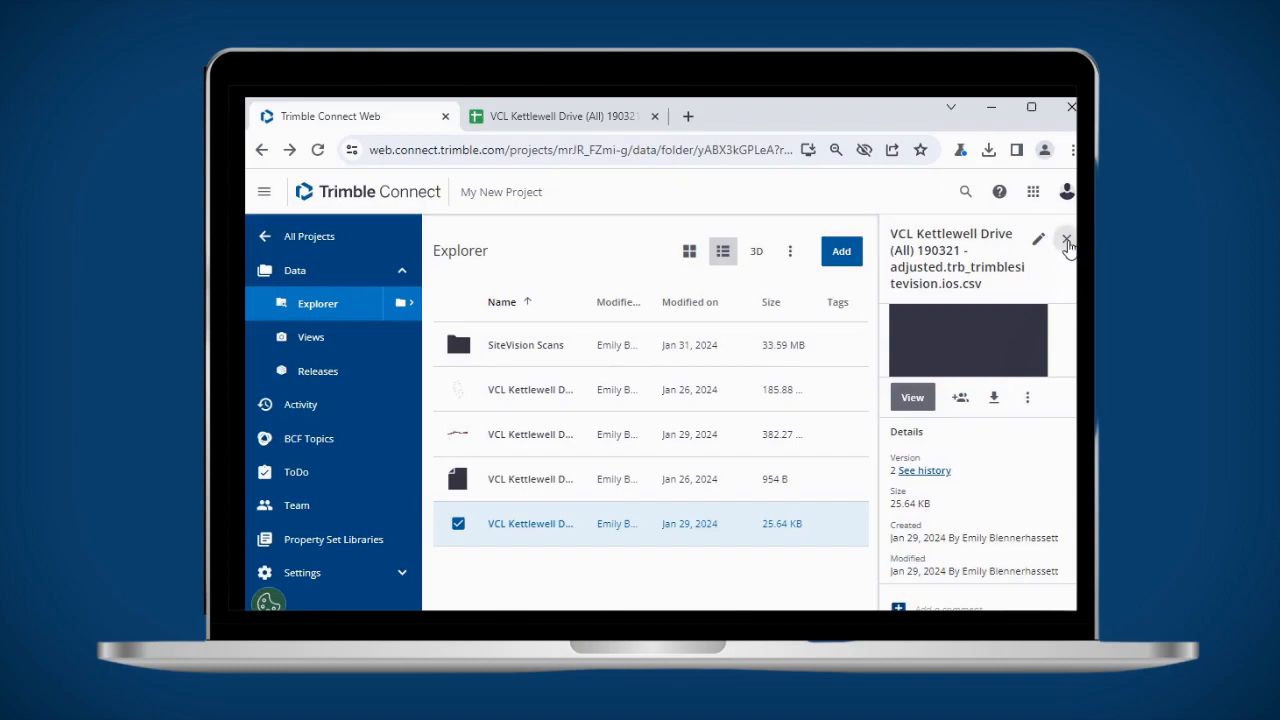
{"action": "left_click", "coordinate": [1068, 240]}
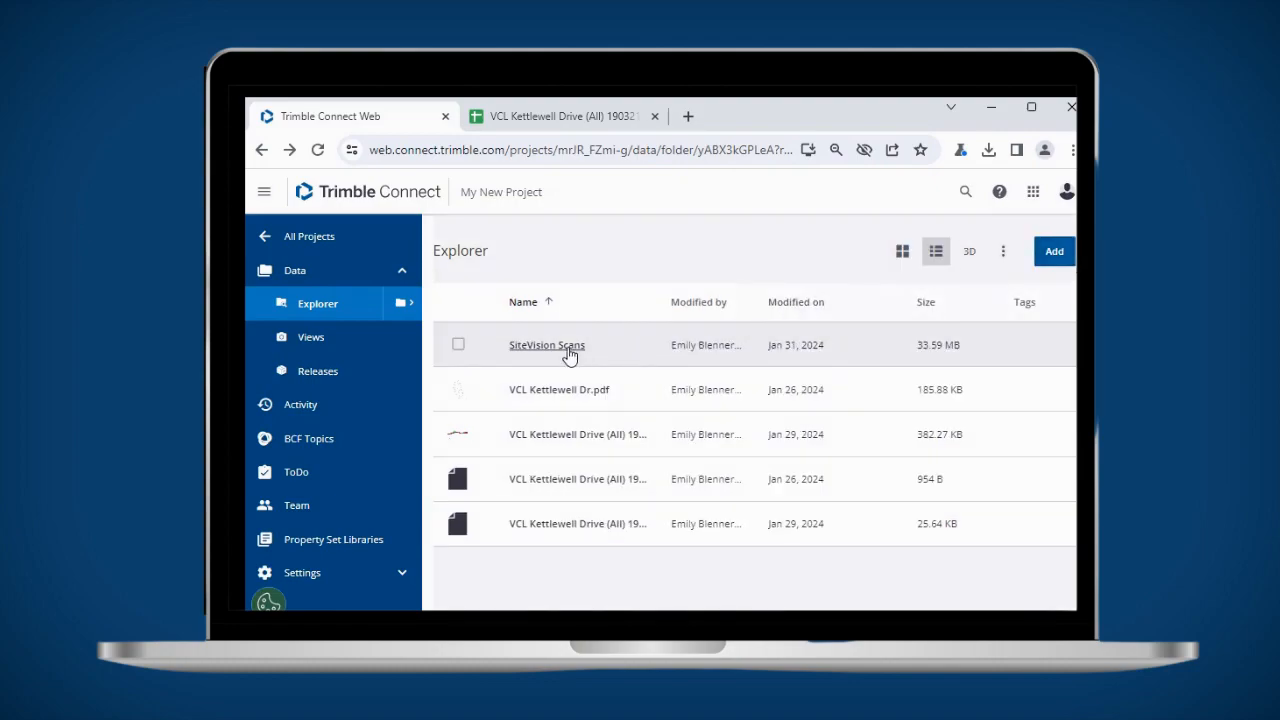
{"action": "left_click", "coordinate": [548, 344]}
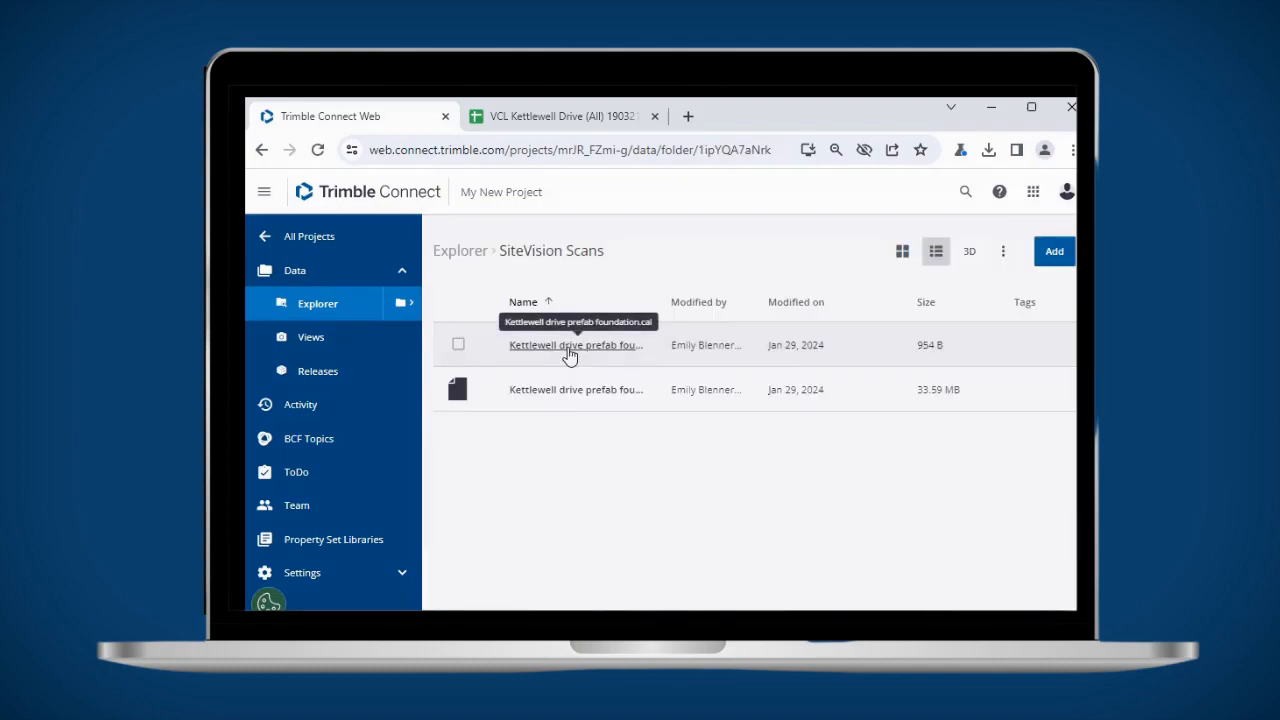